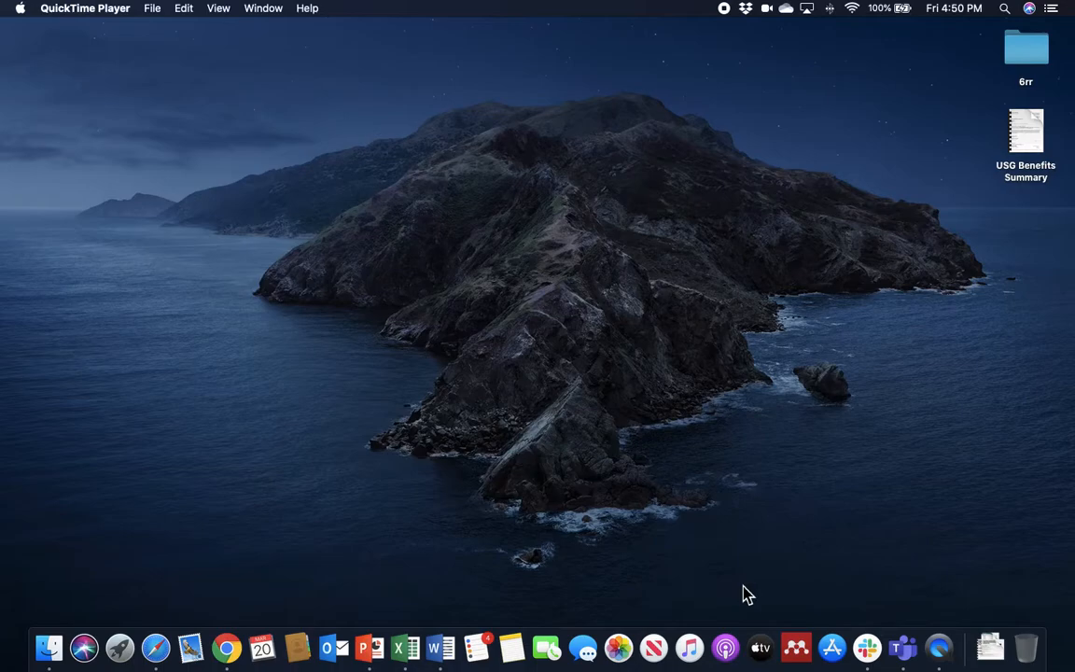
mouse_move(901, 646)
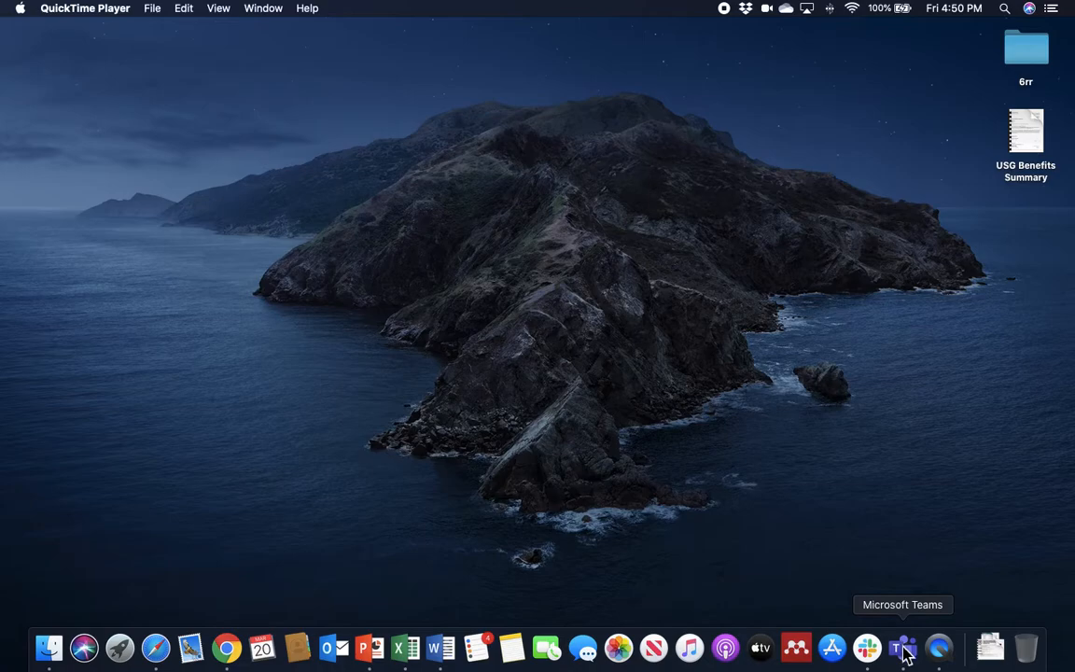
Launch Microsoft Teams and open the ALEKS On-Boarding chat from the Recent list.
left_click(901, 645)
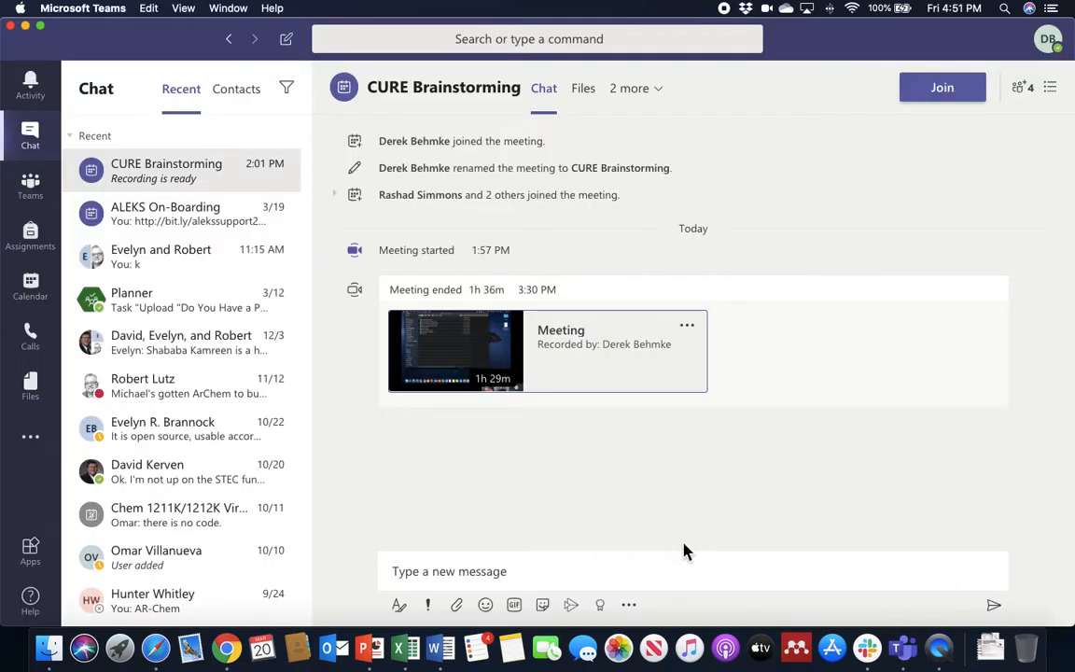
mouse_move(686, 548)
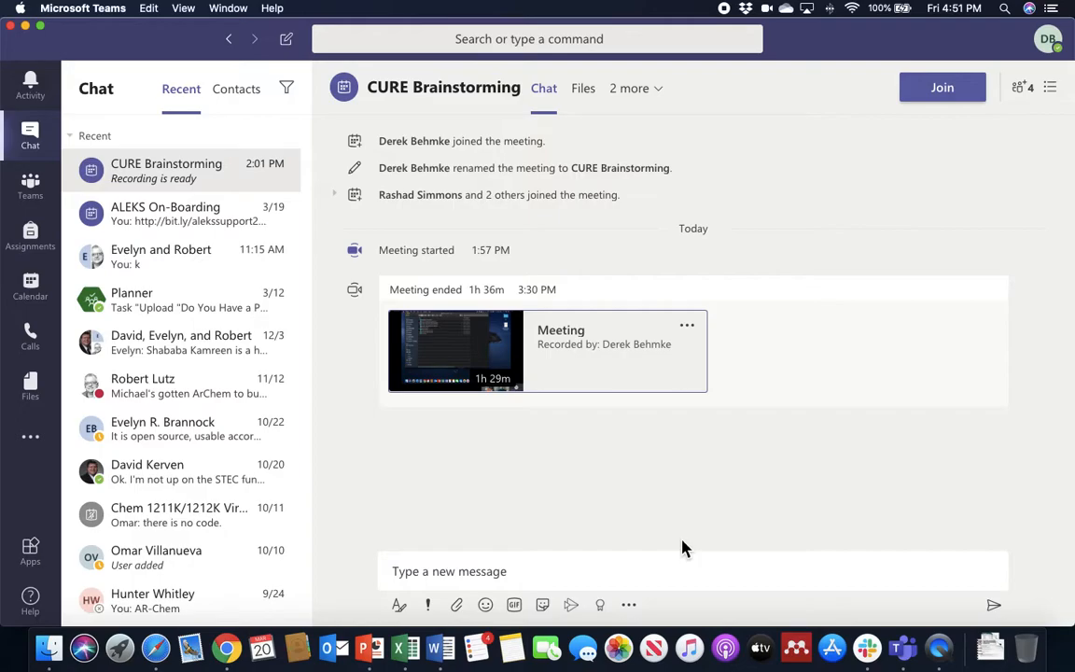
mouse_move(627, 426)
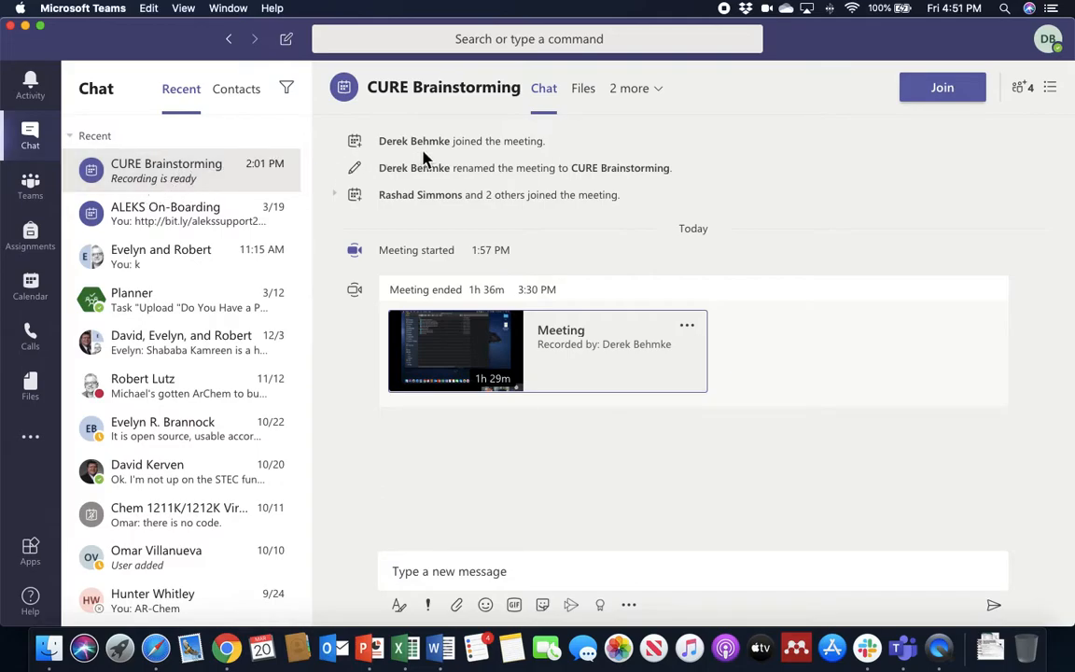
mouse_move(201, 220)
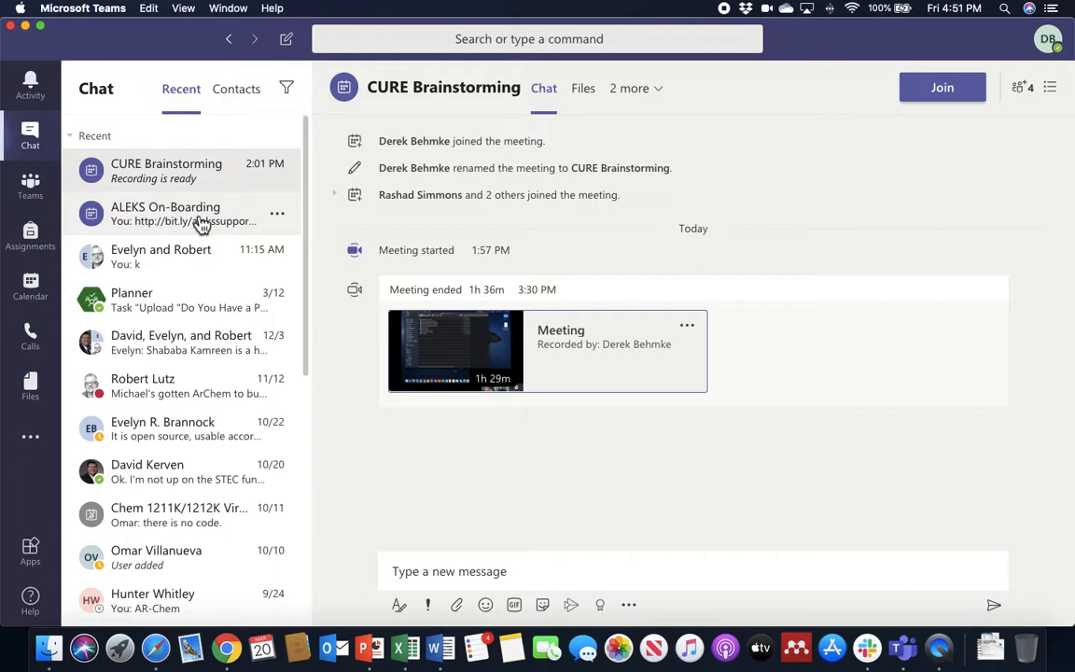
left_click(164, 213)
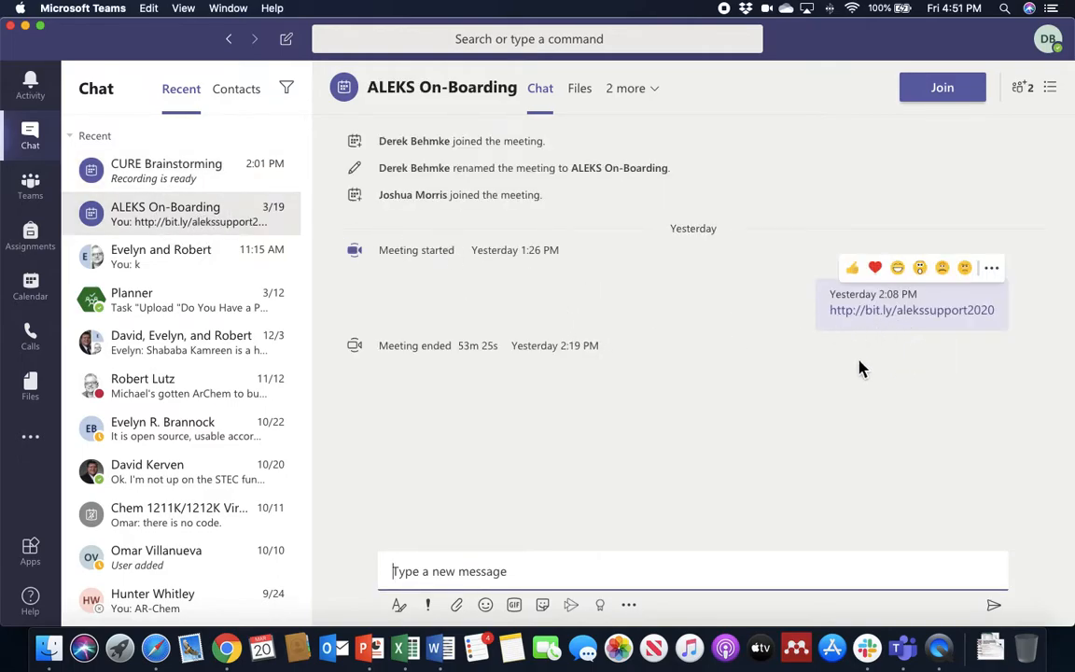
mouse_move(799, 315)
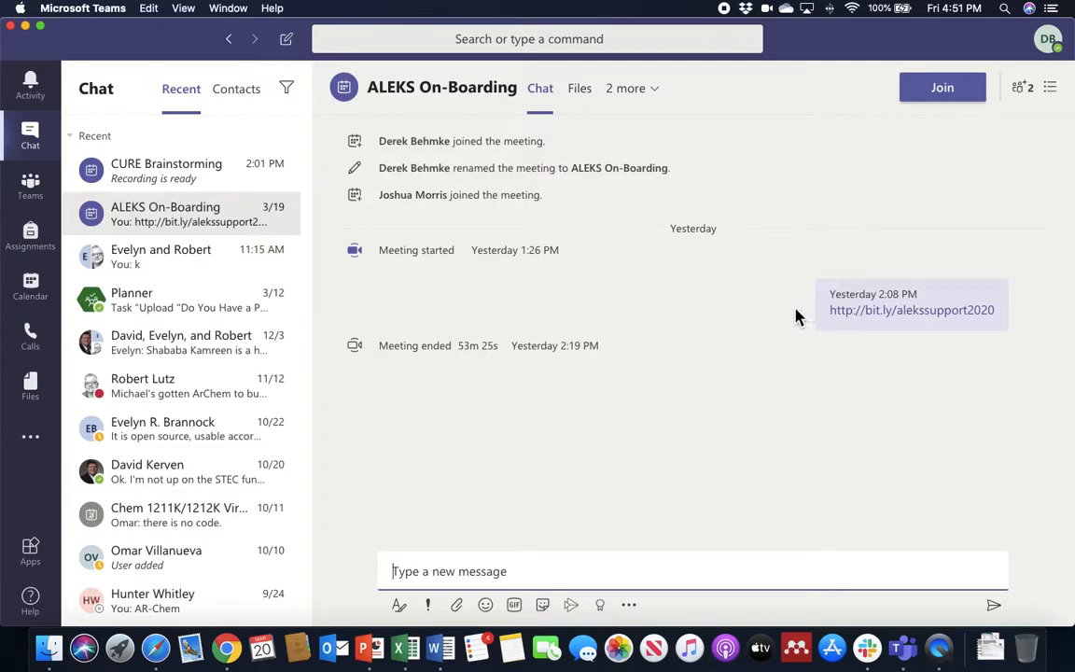
mouse_move(492, 325)
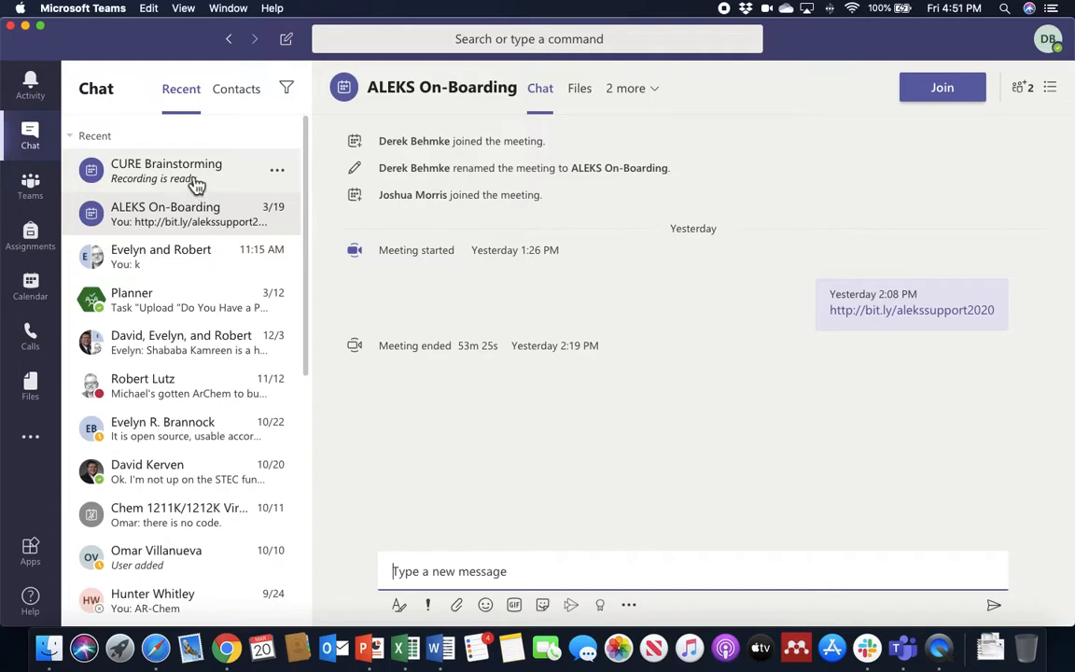
Switch back to the CURE Brainstorming chat and review its Meeting recording card.
left_click(166, 170)
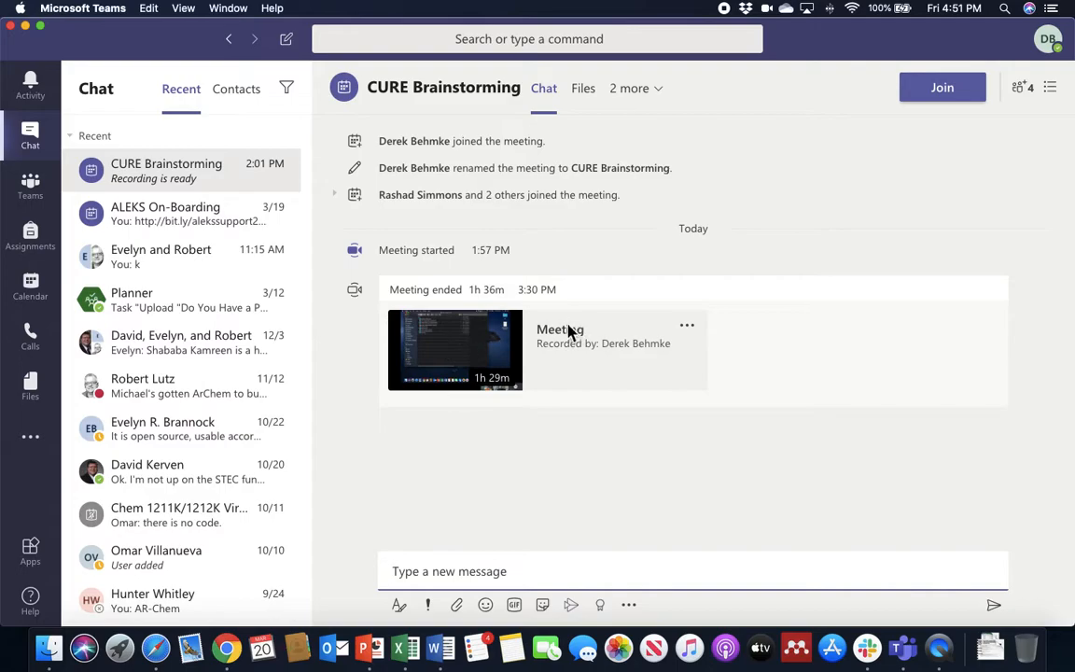
mouse_move(523, 358)
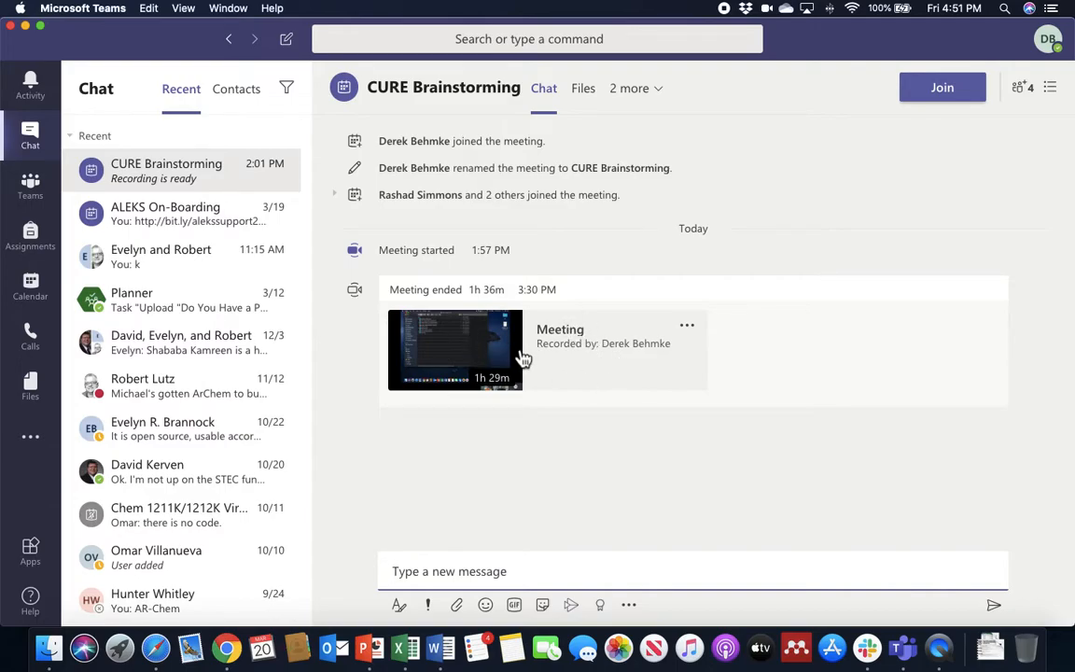
mouse_move(616, 384)
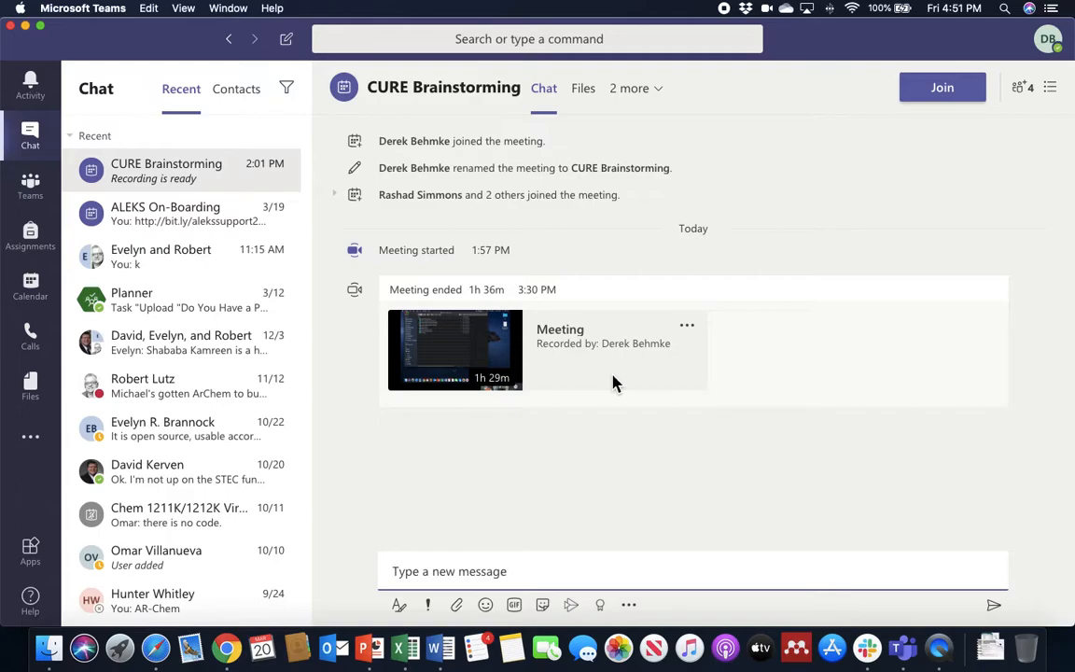
mouse_move(572, 392)
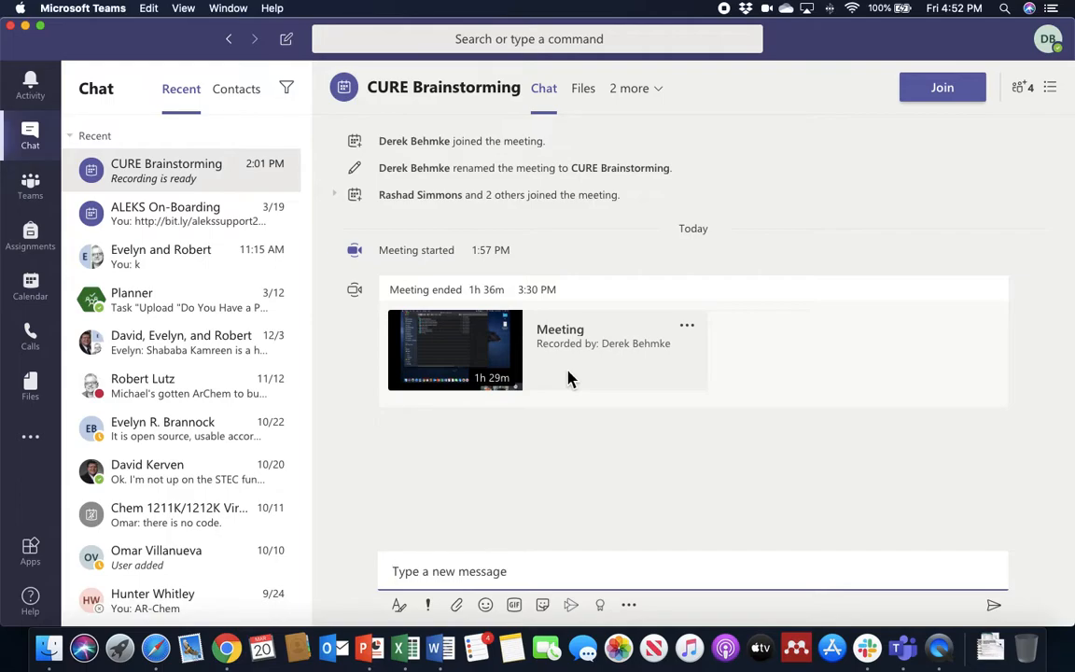
mouse_move(452, 306)
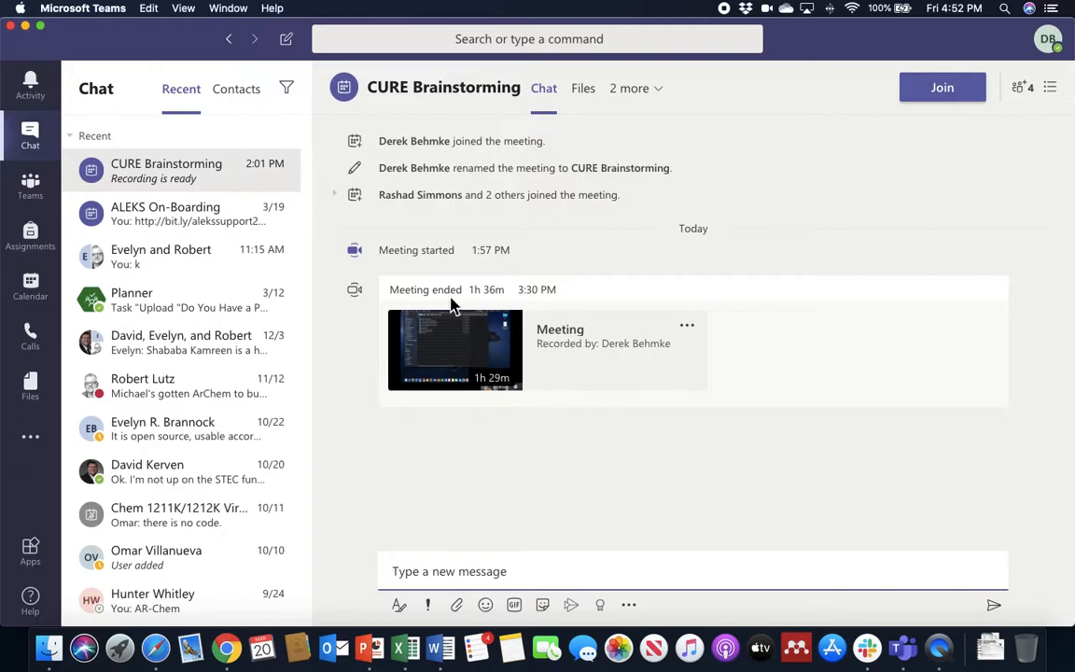
mouse_move(686, 263)
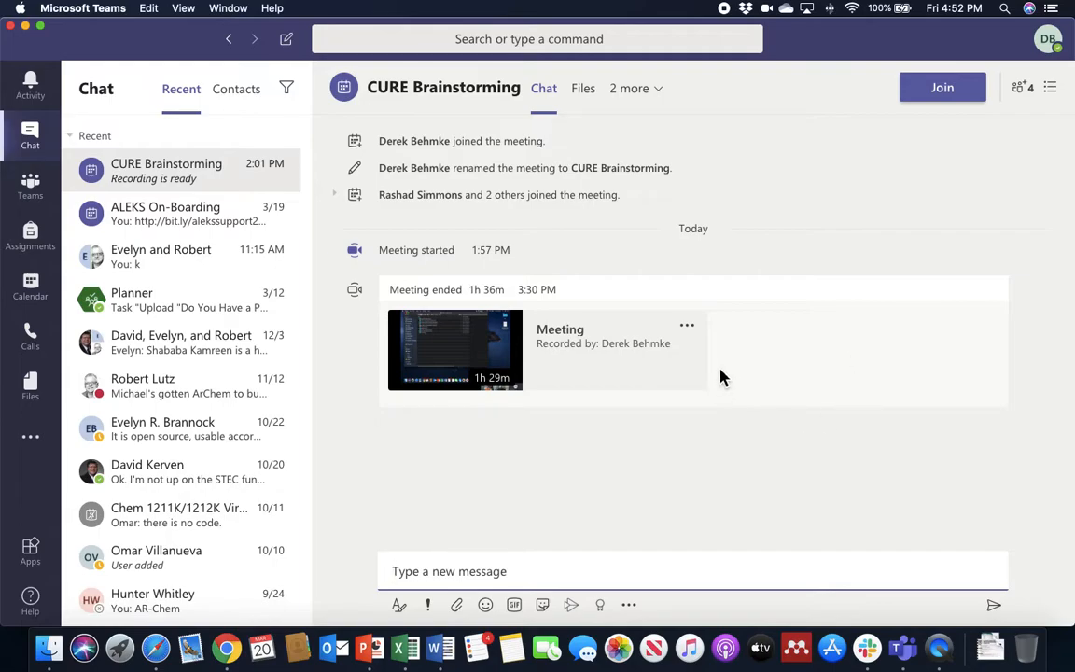
mouse_move(508, 338)
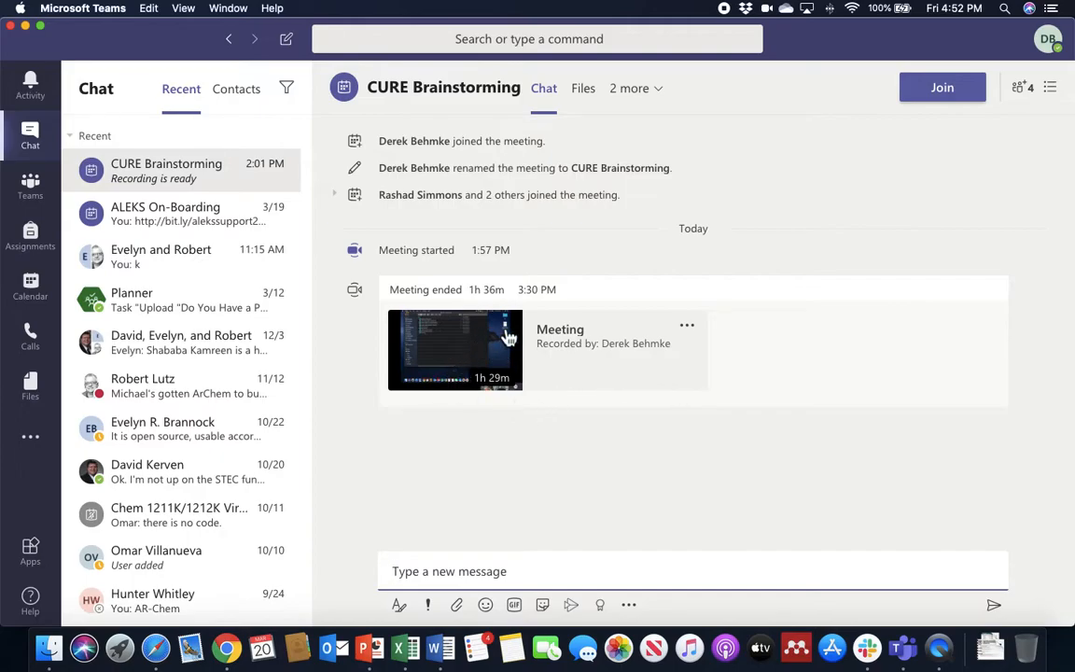
mouse_move(697, 355)
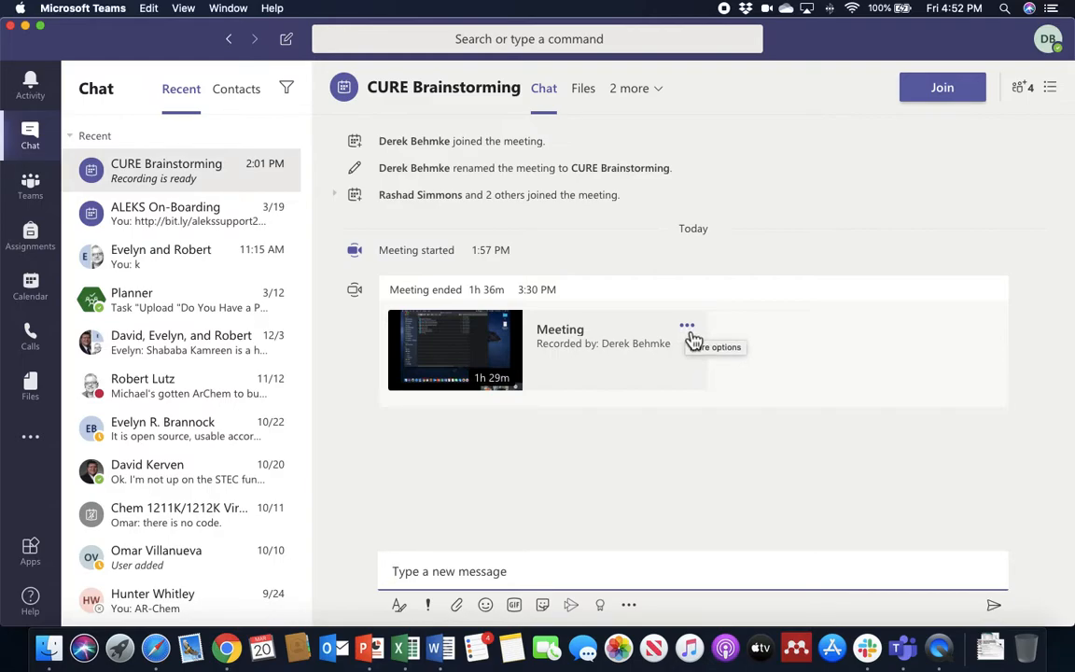
Open the CURE Brainstorming recording in Microsoft Stream via the card's More options.
left_click(686, 325)
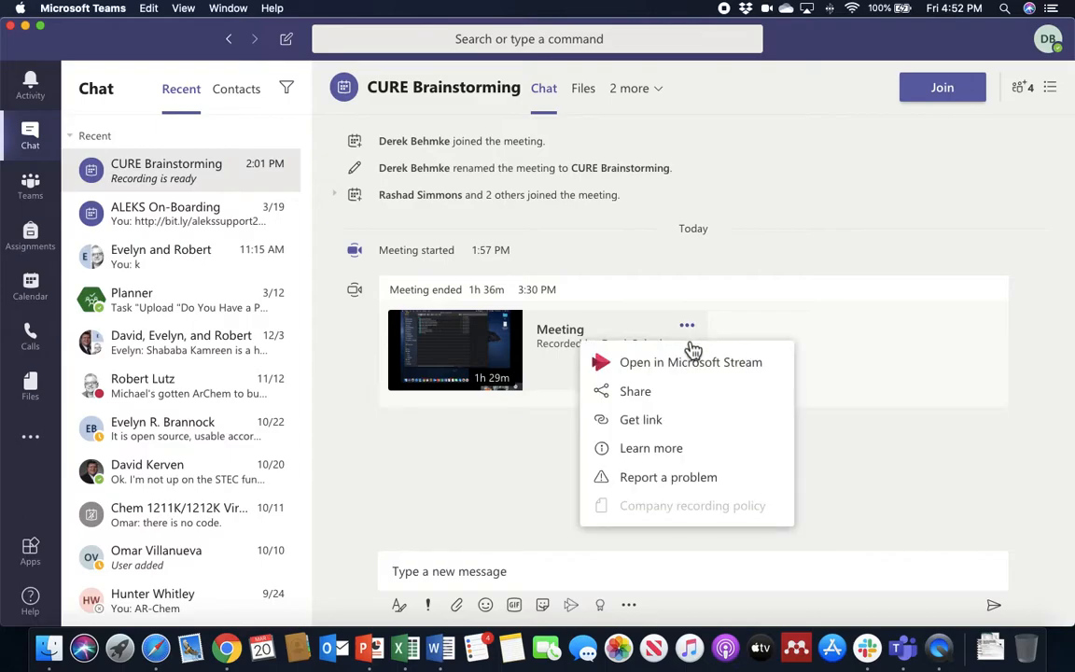
mouse_move(694, 377)
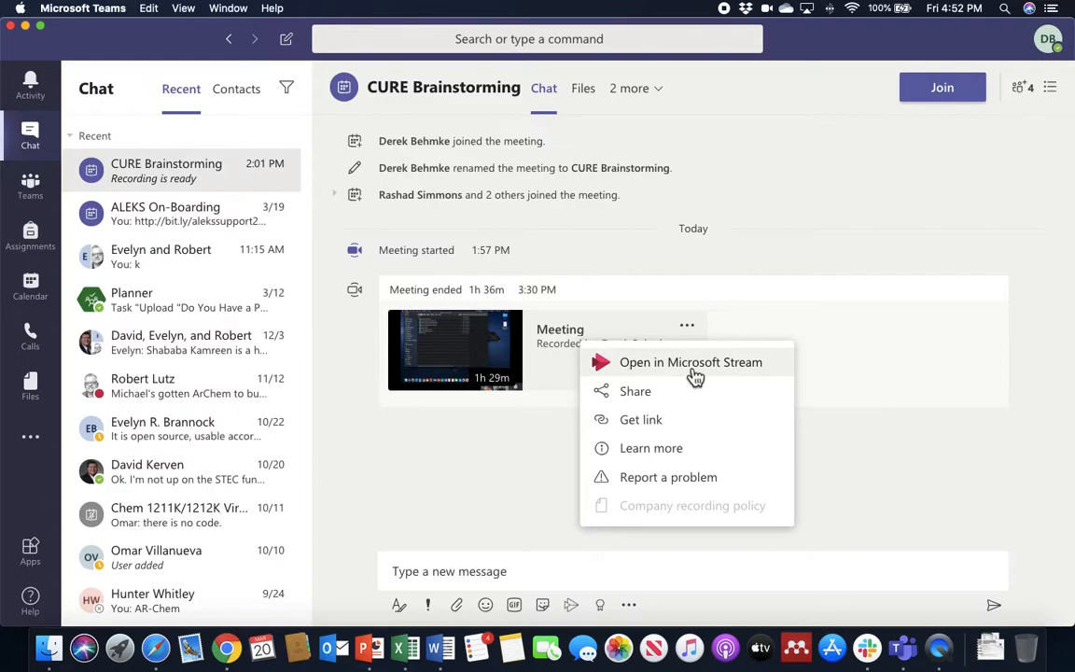
left_click(690, 362)
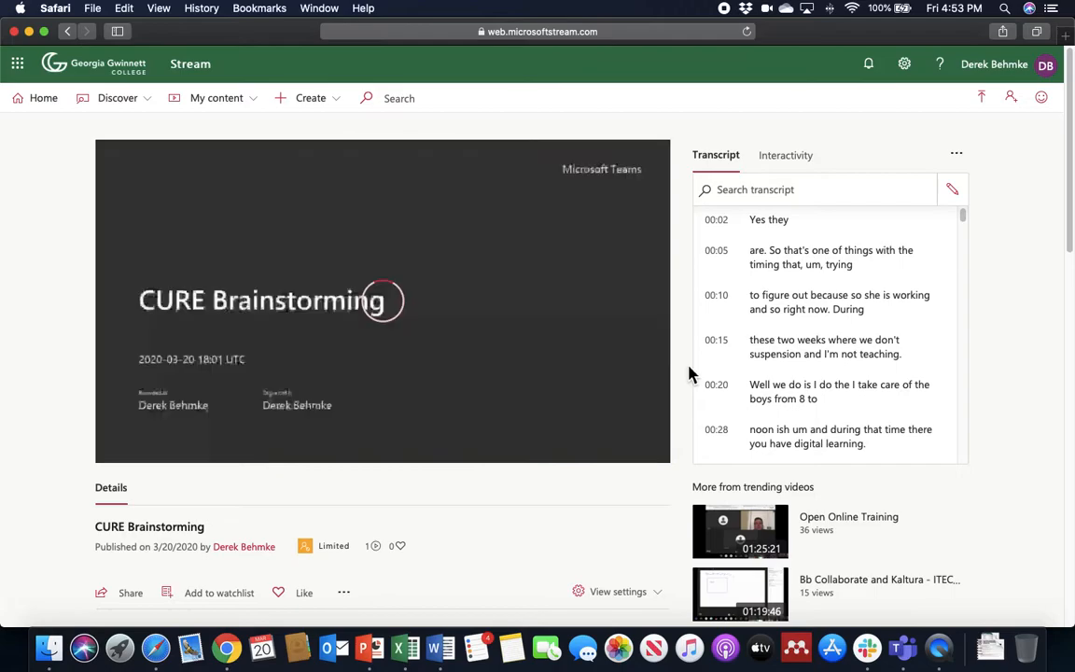
View the recording in Stream, check the Interactivity panel, then return to the Transcript.
left_click(382, 300)
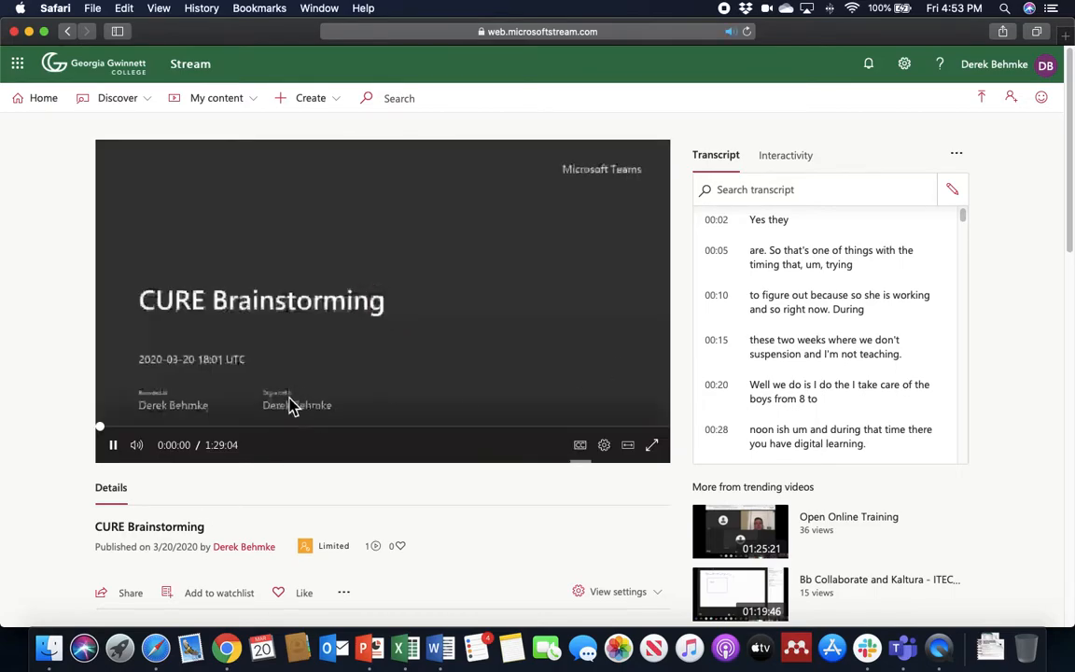
left_click(112, 444)
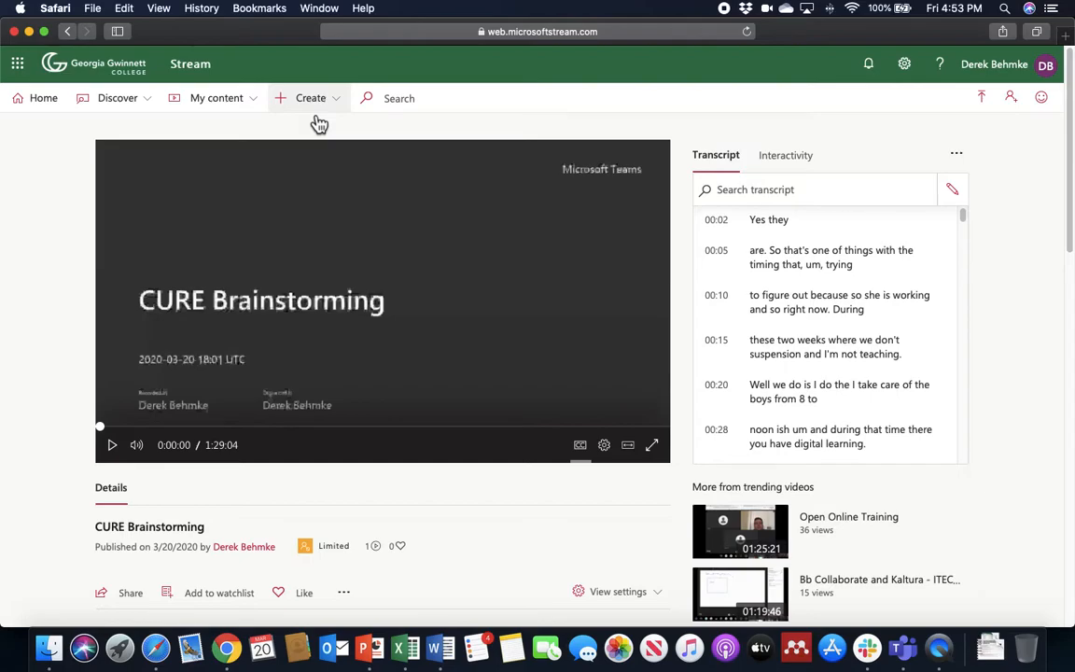
mouse_move(466, 212)
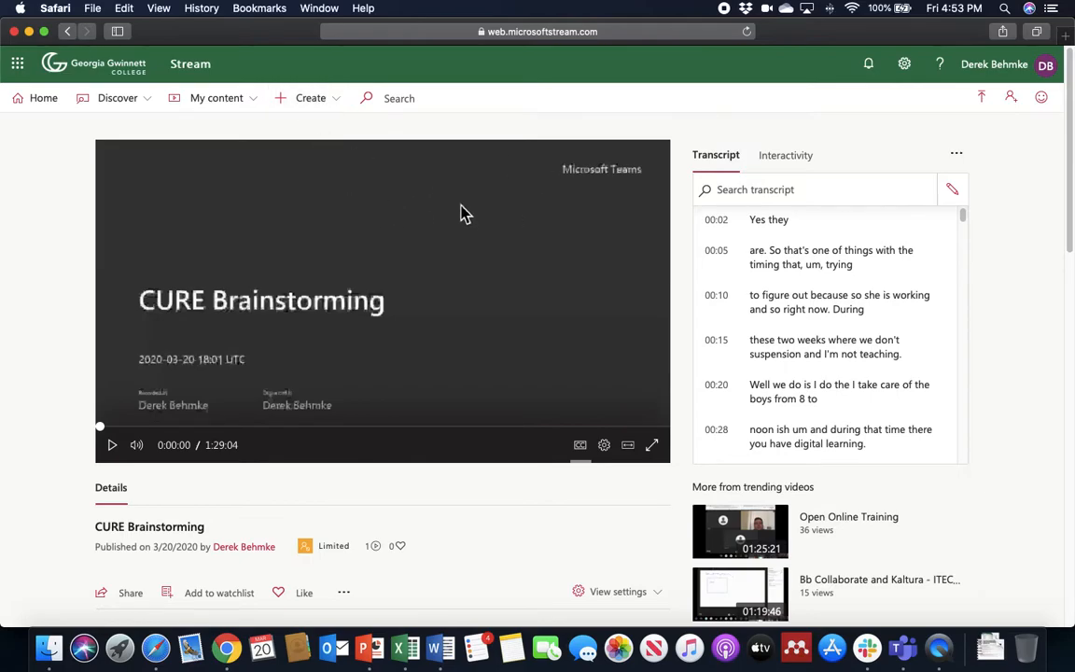
mouse_move(668, 177)
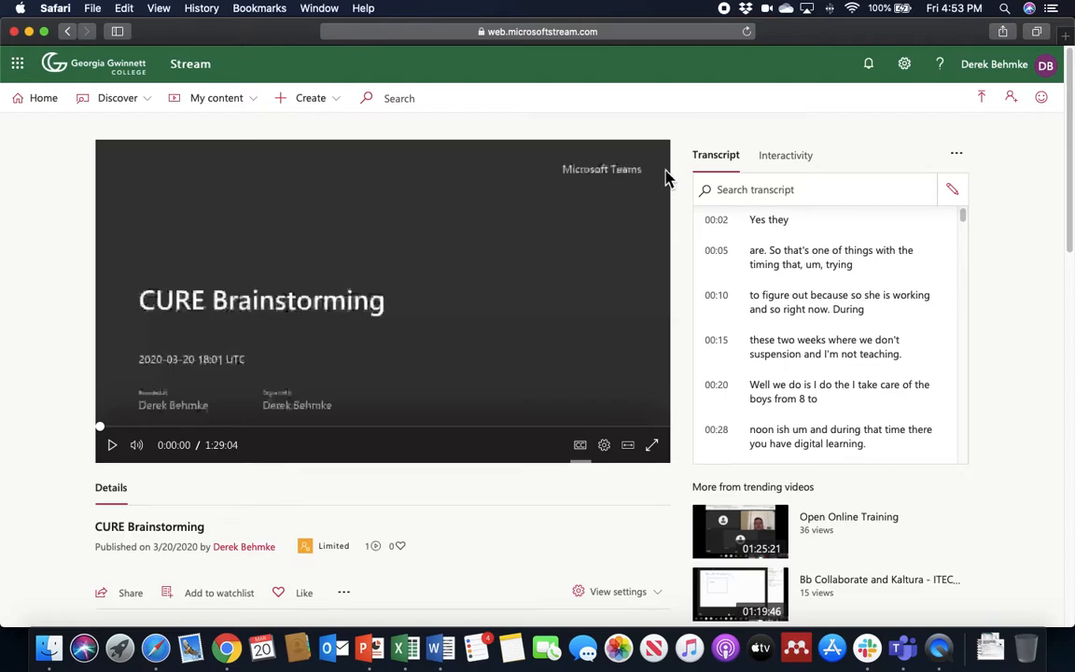
mouse_move(743, 239)
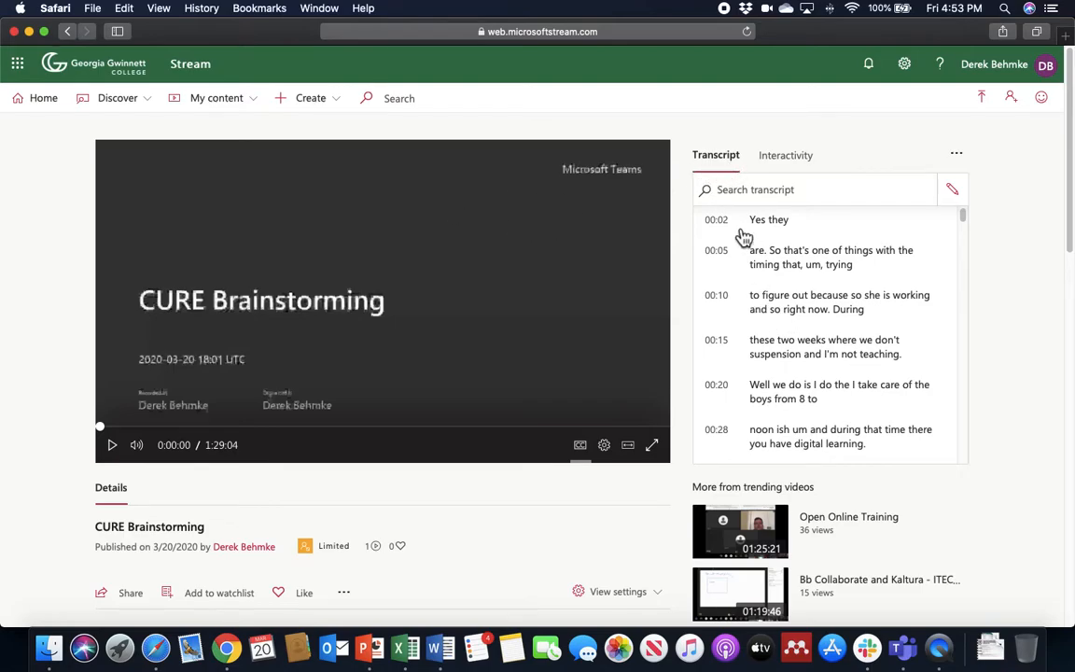
mouse_move(769, 231)
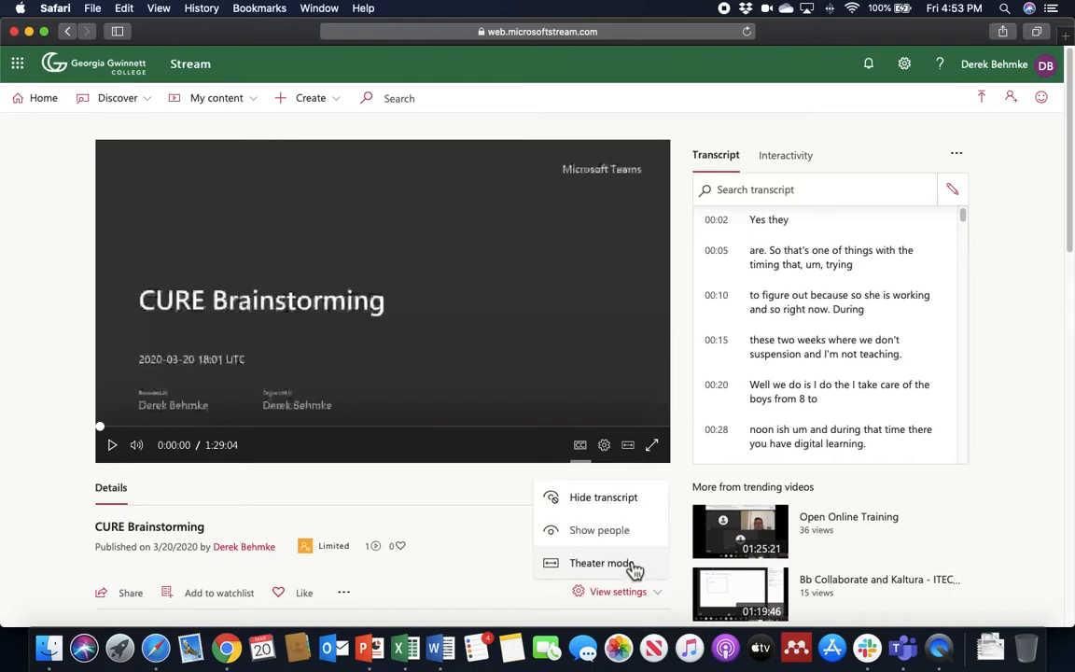
mouse_move(989, 504)
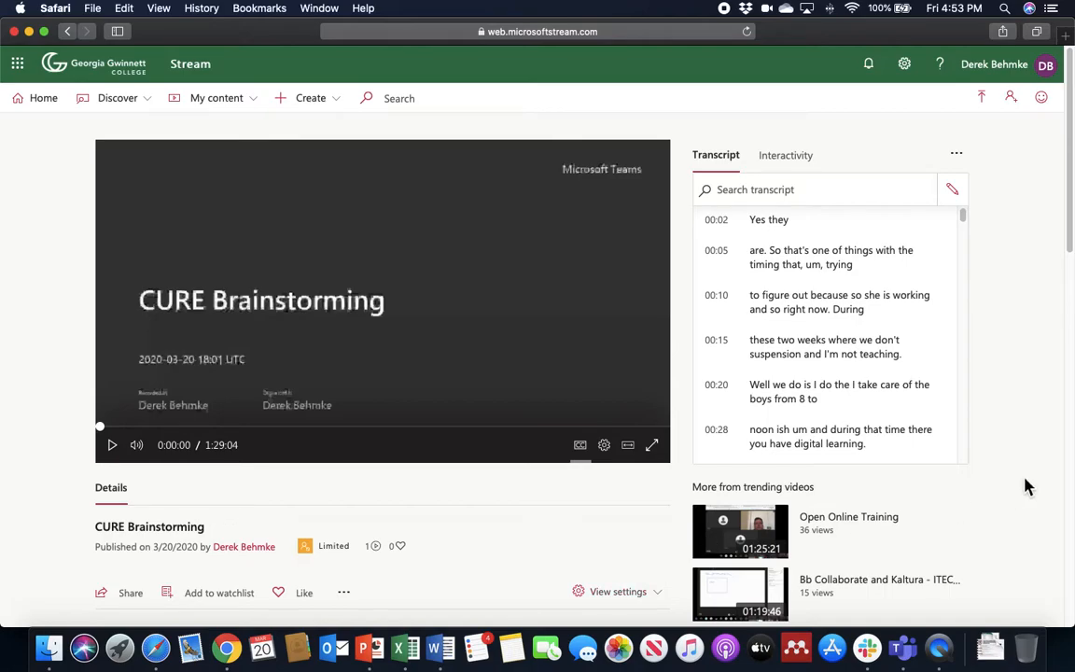
left_click(784, 155)
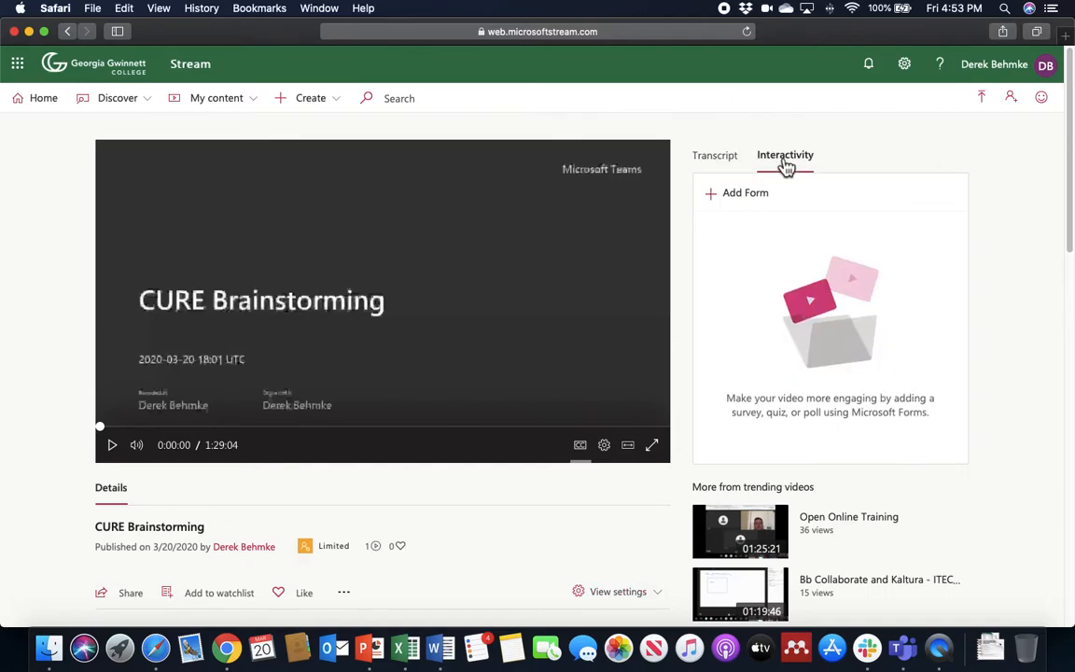
mouse_move(744, 166)
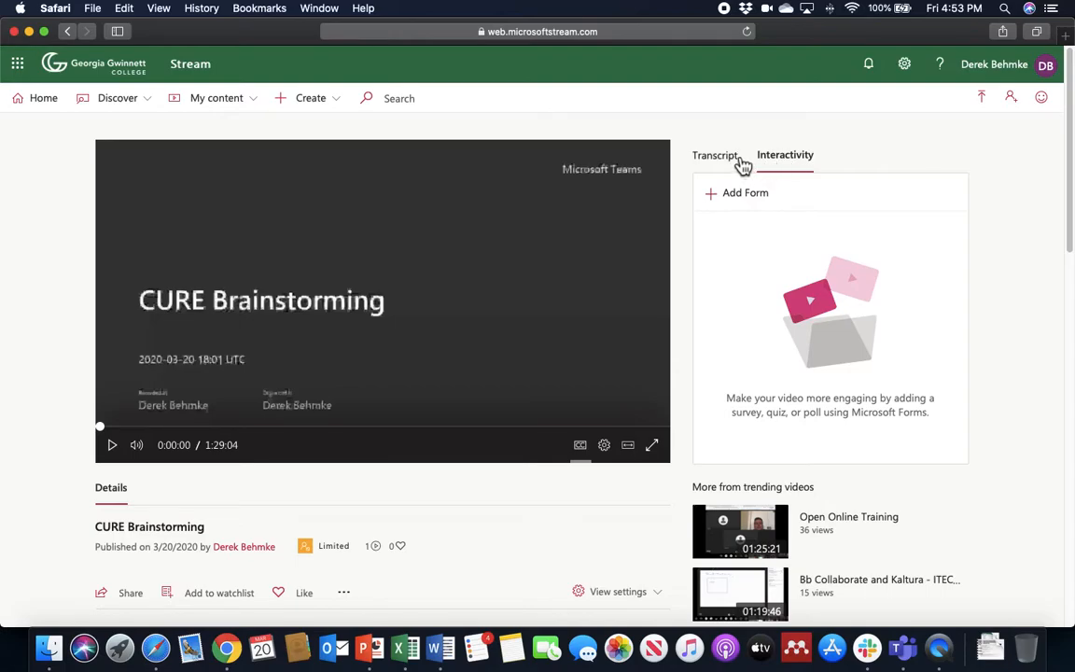
left_click(716, 155)
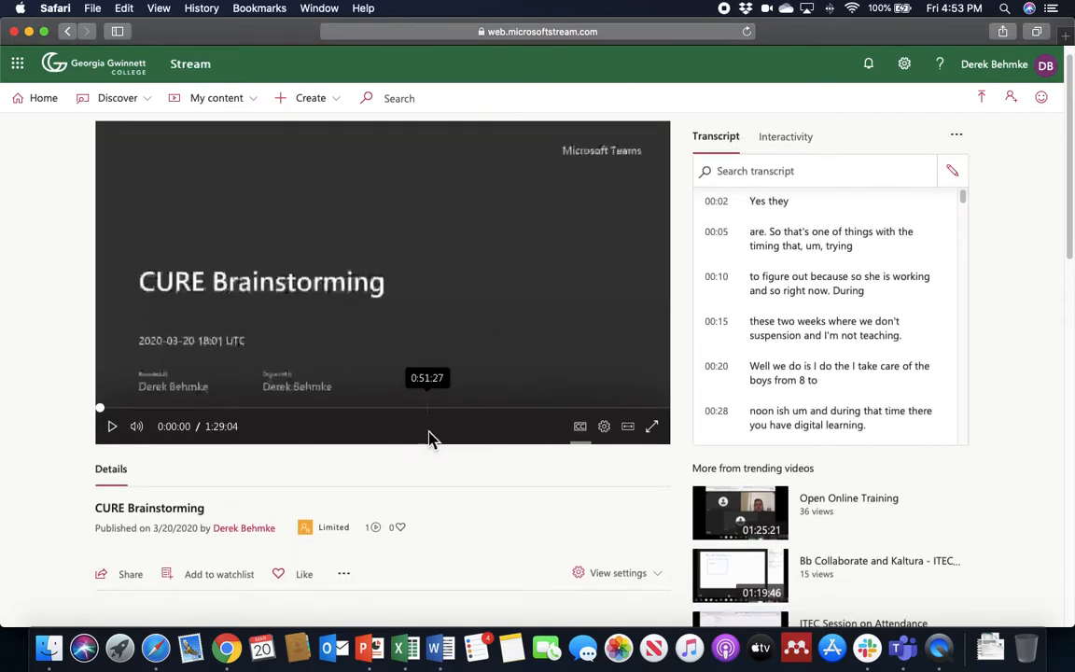
mouse_move(428, 493)
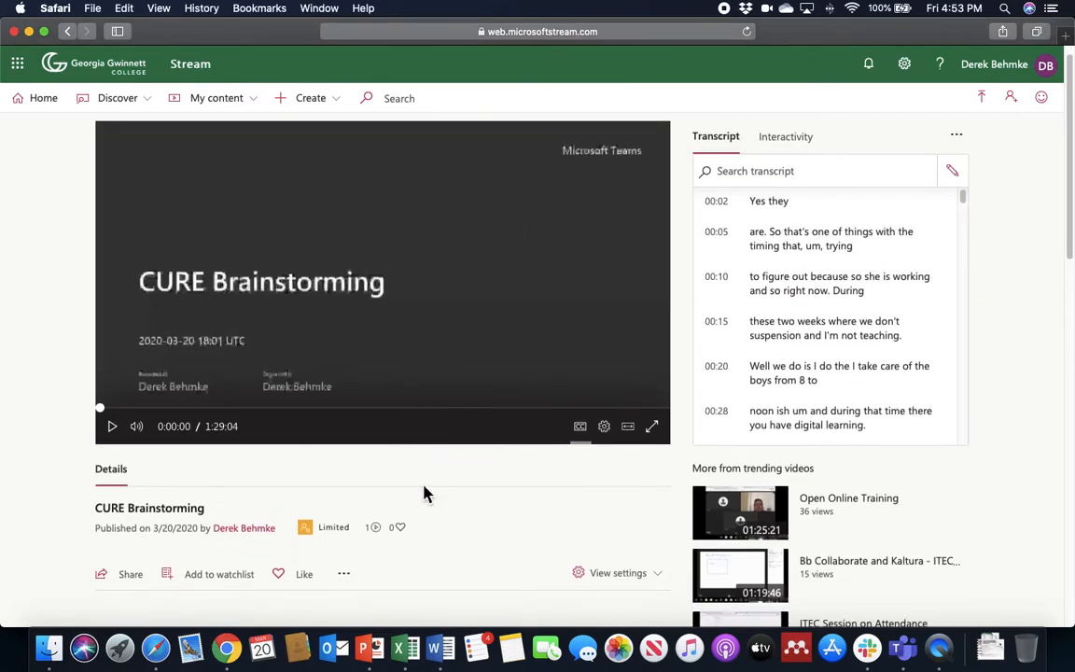
mouse_move(597, 440)
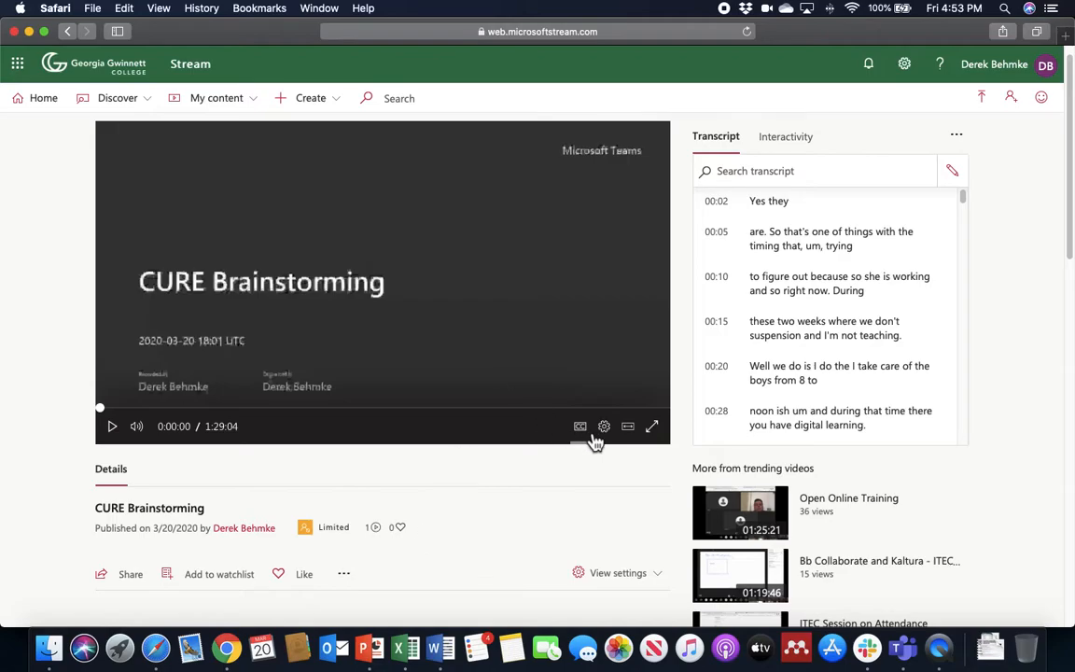
mouse_move(579, 425)
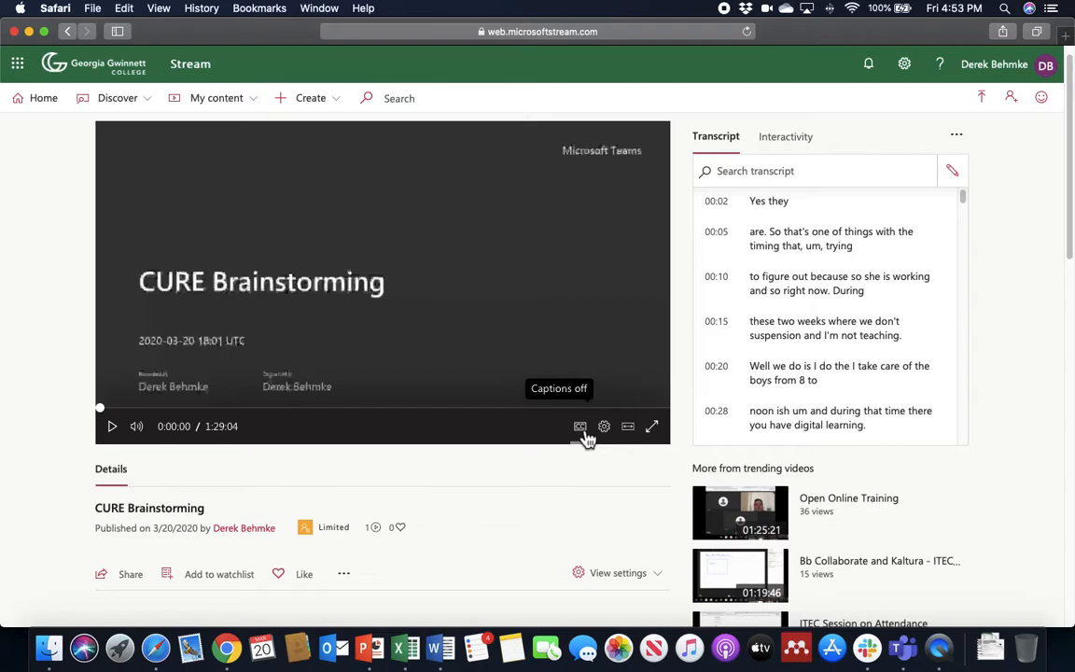
mouse_move(623, 429)
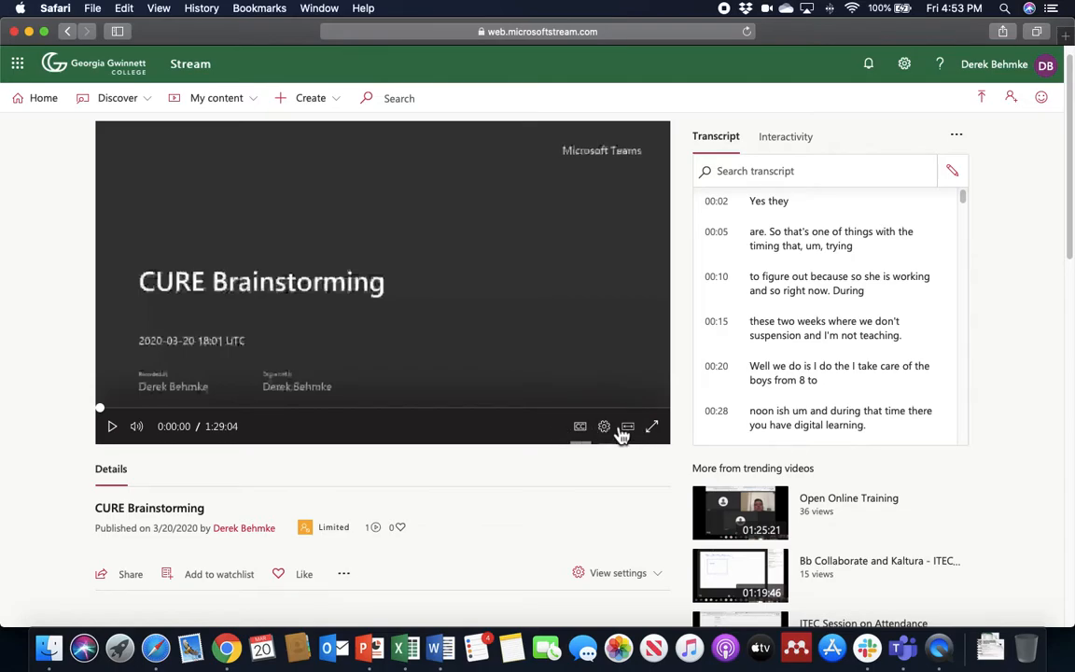
mouse_move(343, 496)
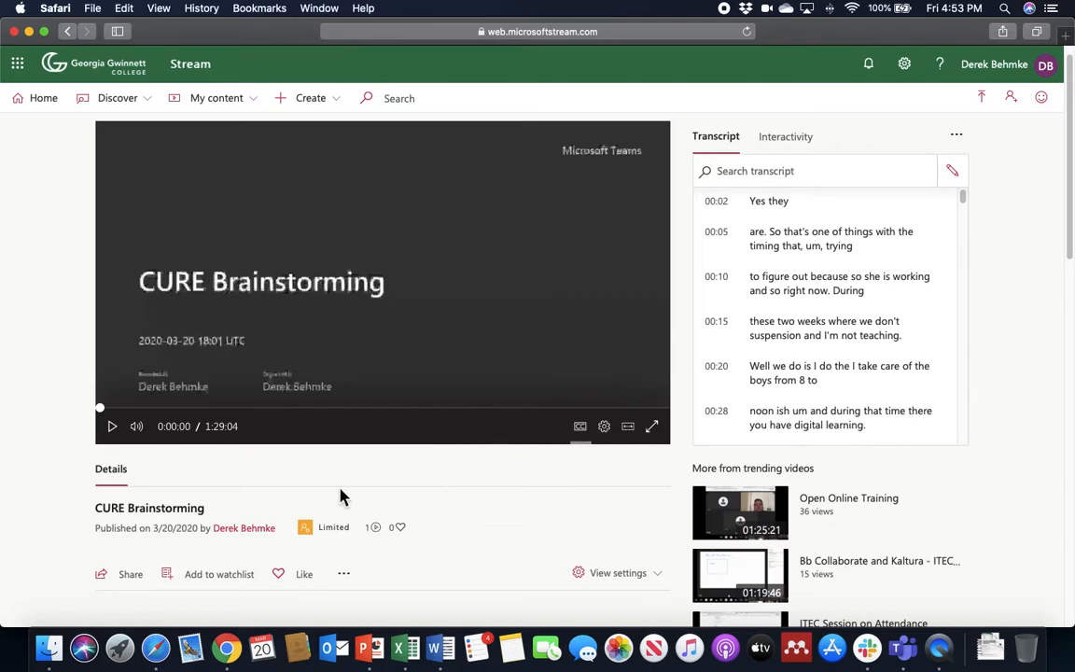
mouse_move(369, 508)
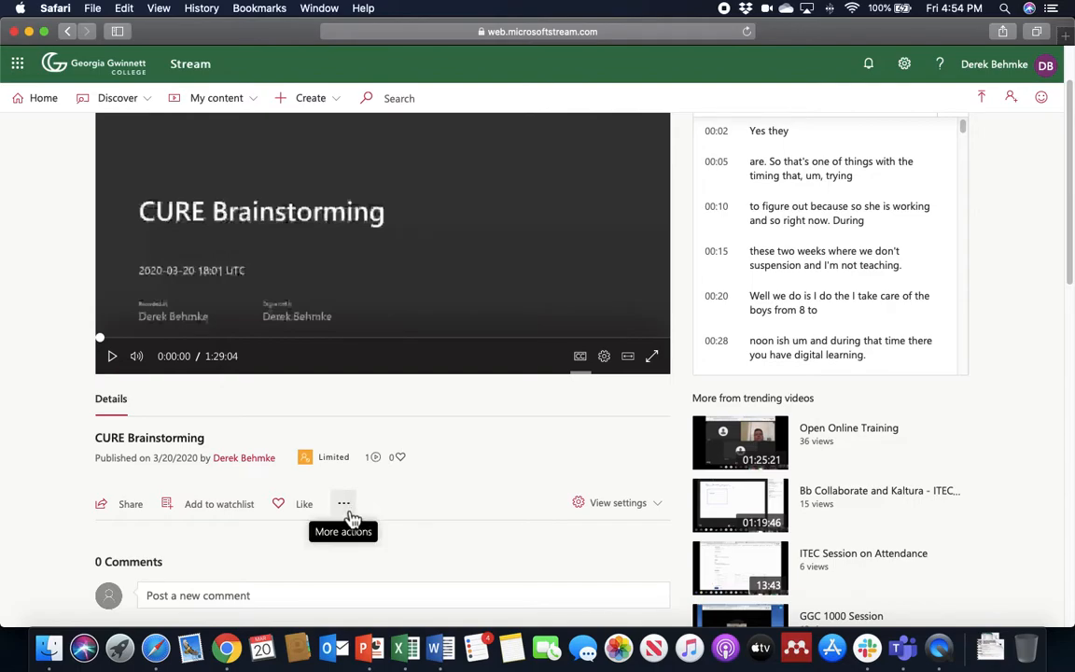
mouse_move(220, 518)
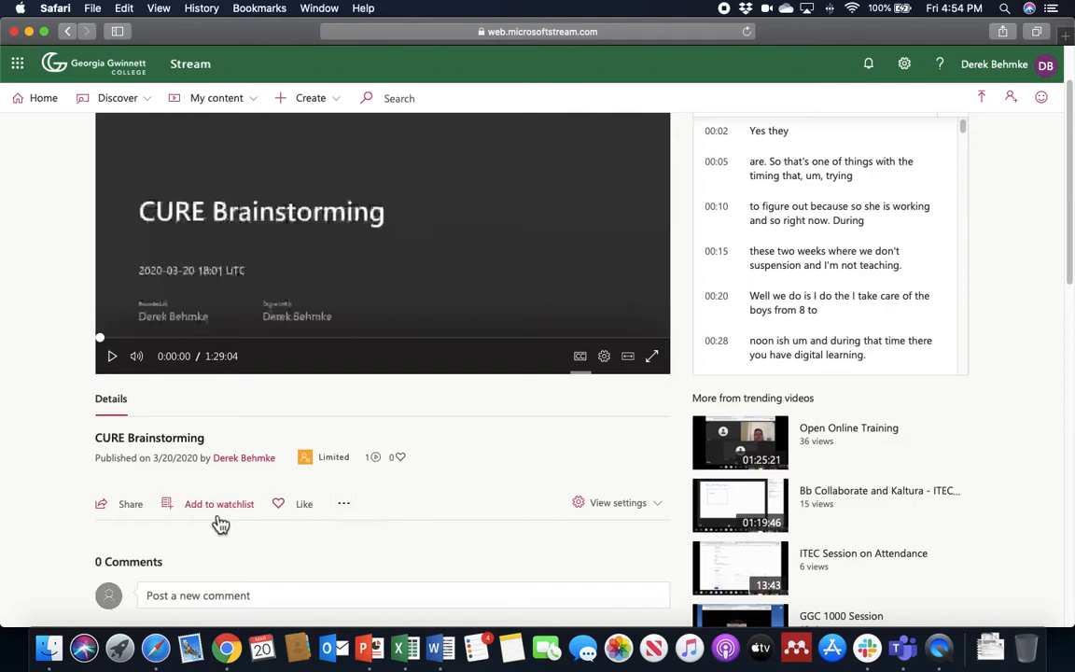
mouse_move(261, 503)
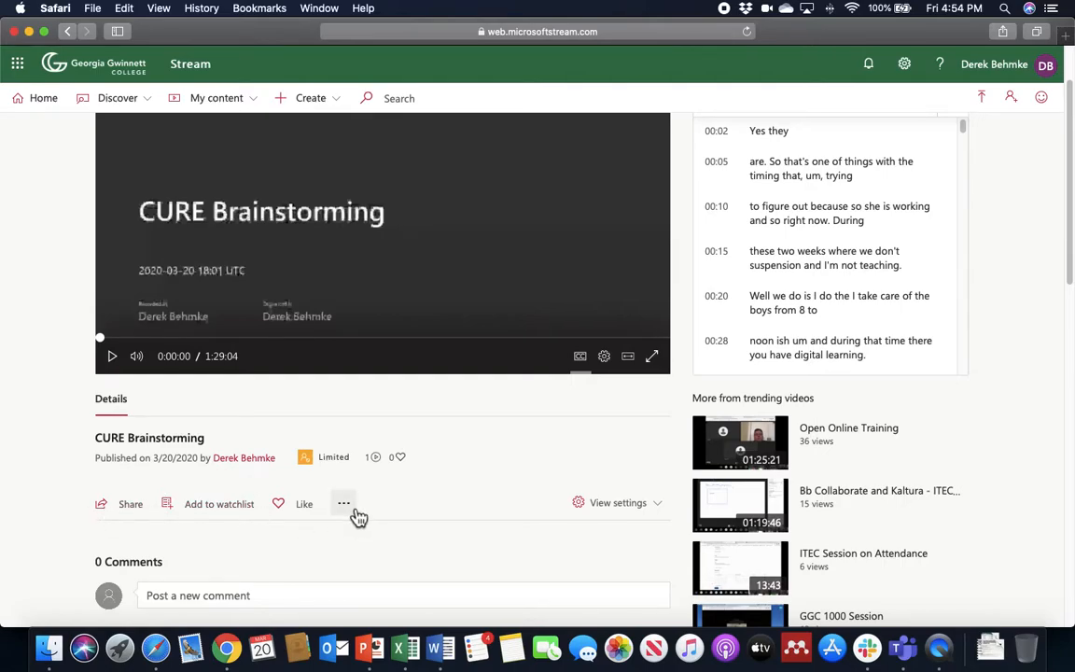
Show the More actions menu below the CURE Brainstorming video.
left_click(344, 504)
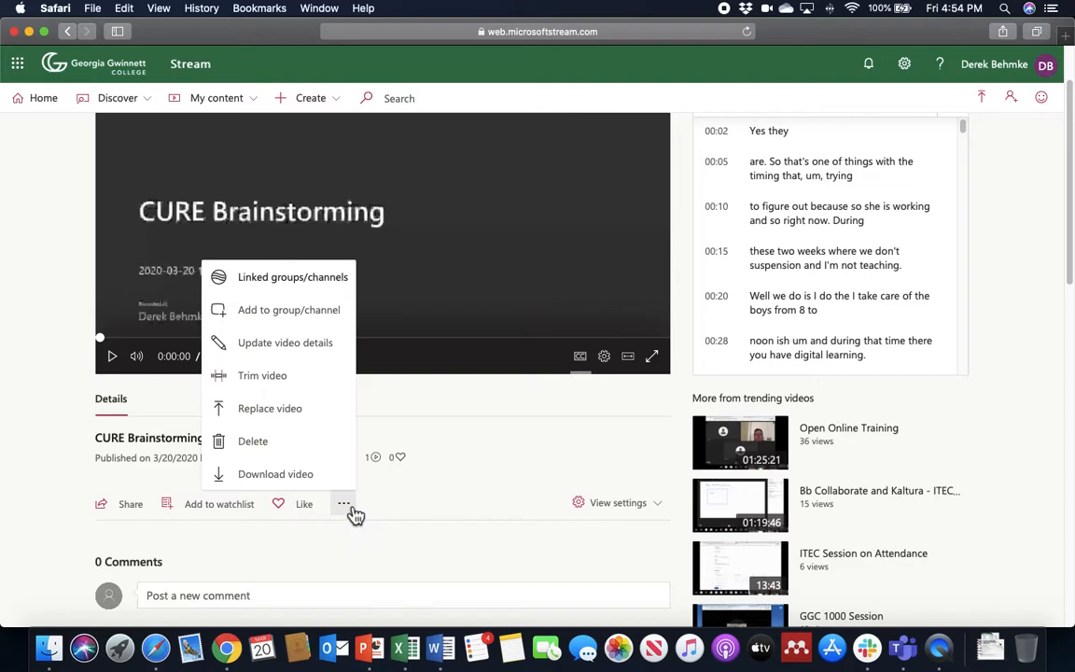
mouse_move(345, 373)
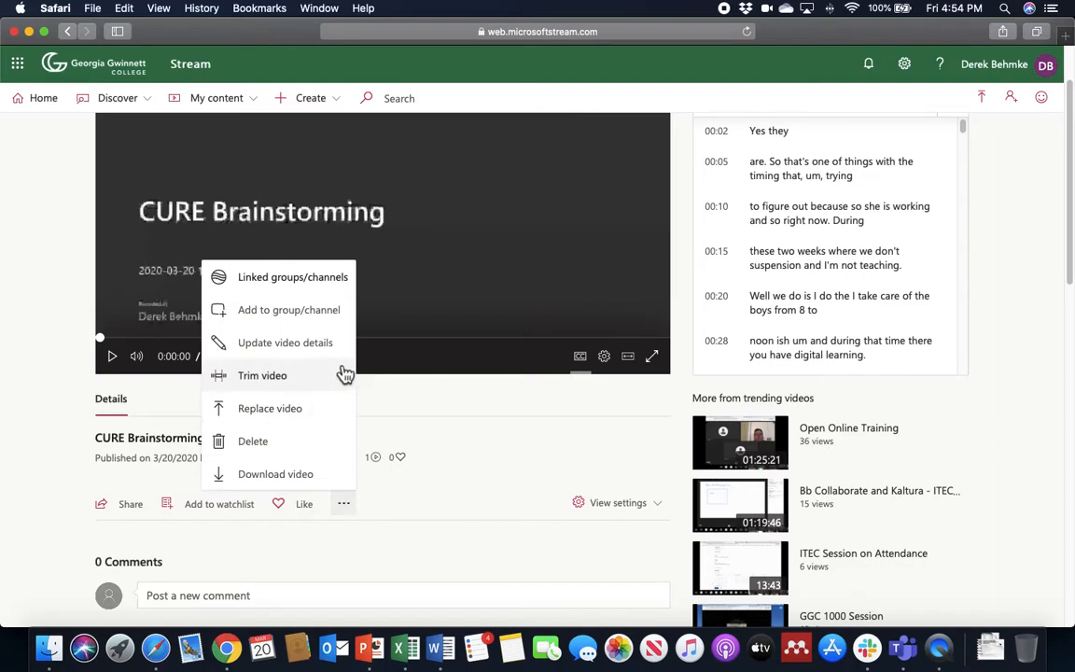
mouse_move(343, 358)
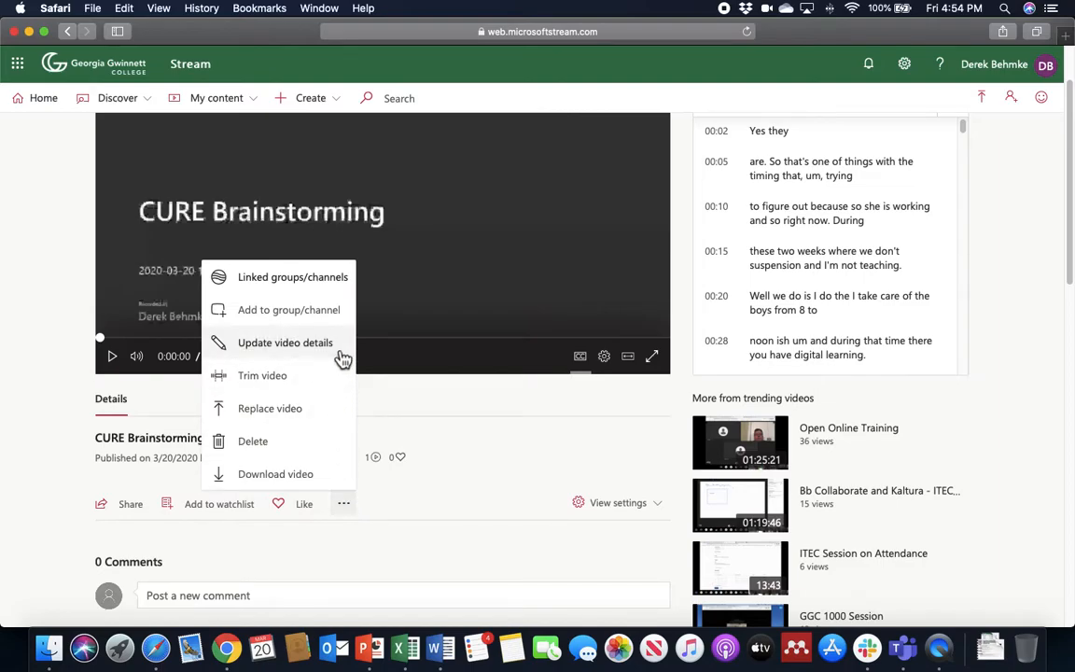
Choose Update video details to edit the video's name, description, permissions and captions.
left_click(284, 343)
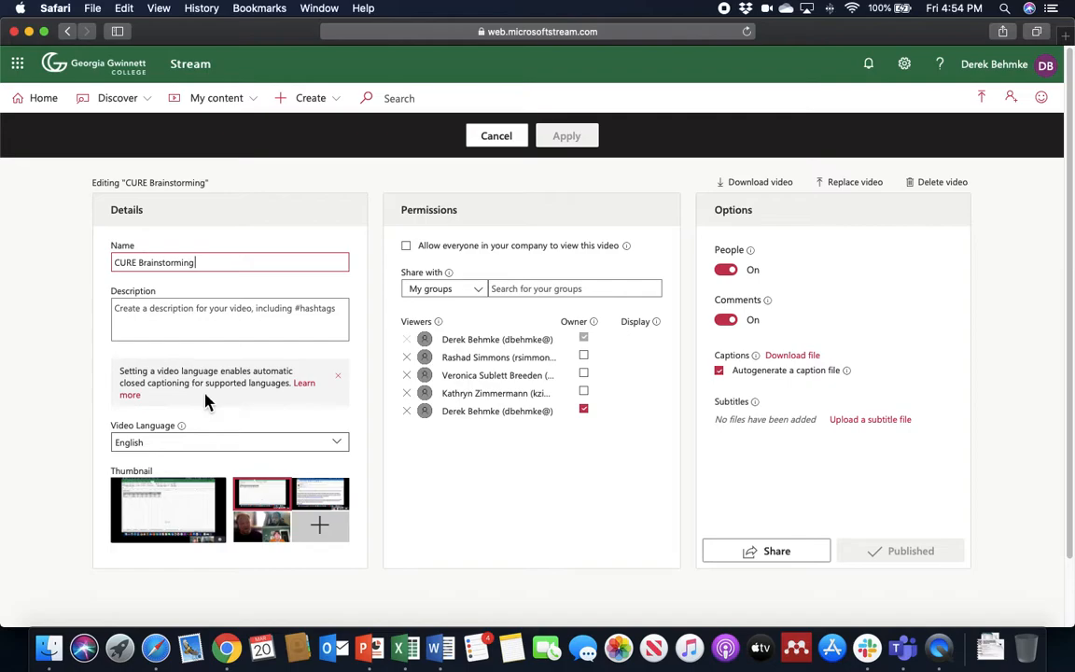
mouse_move(123, 382)
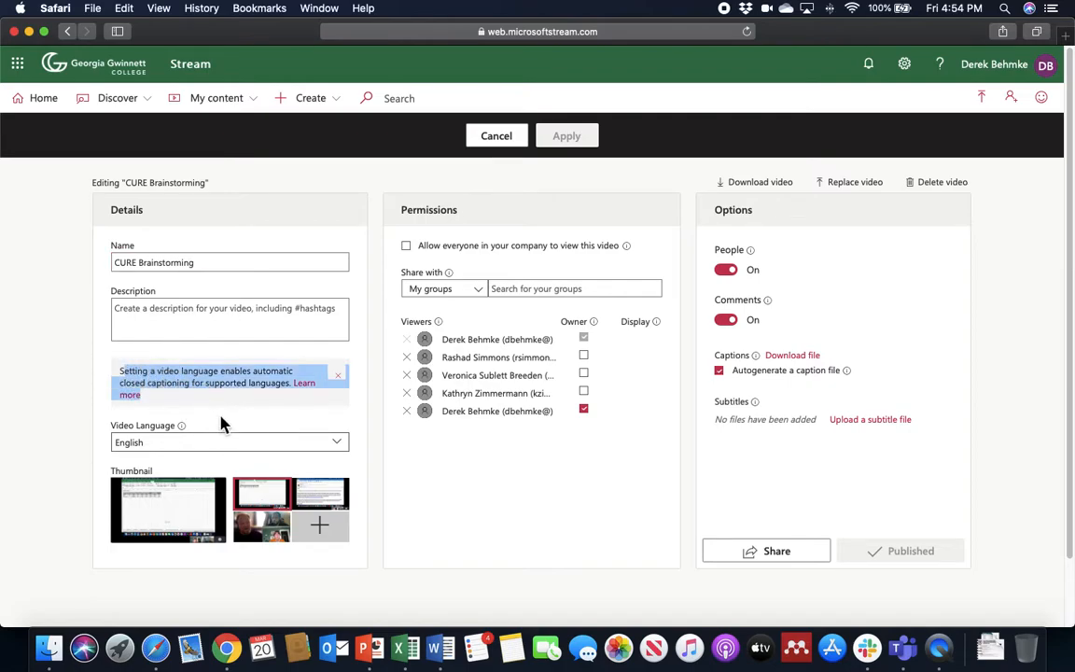
mouse_move(383, 438)
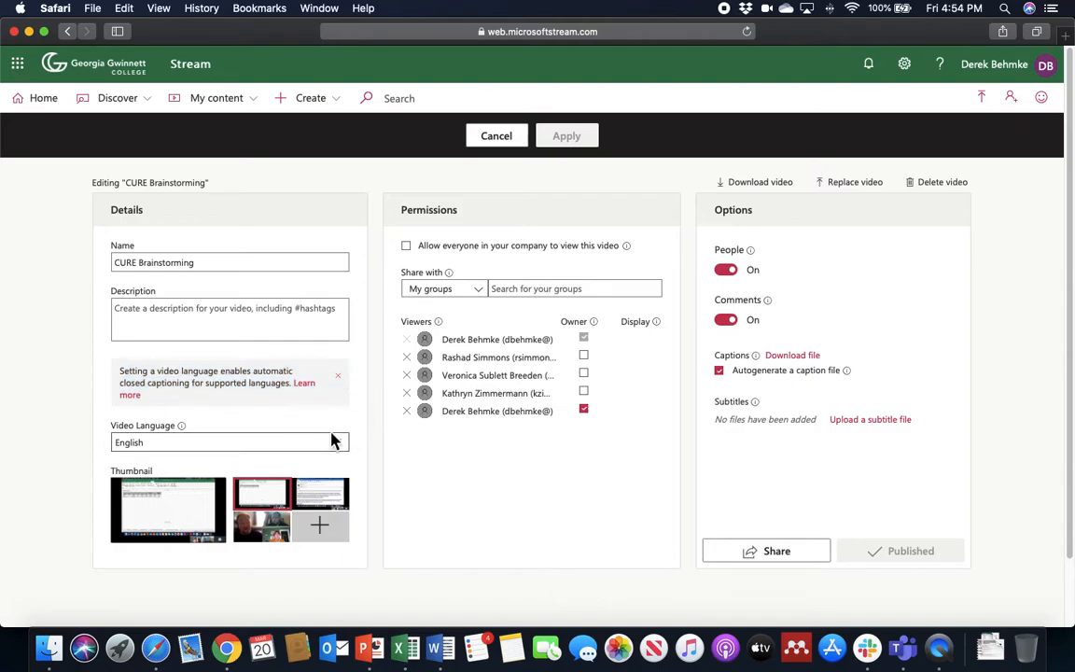
left_click(230, 440)
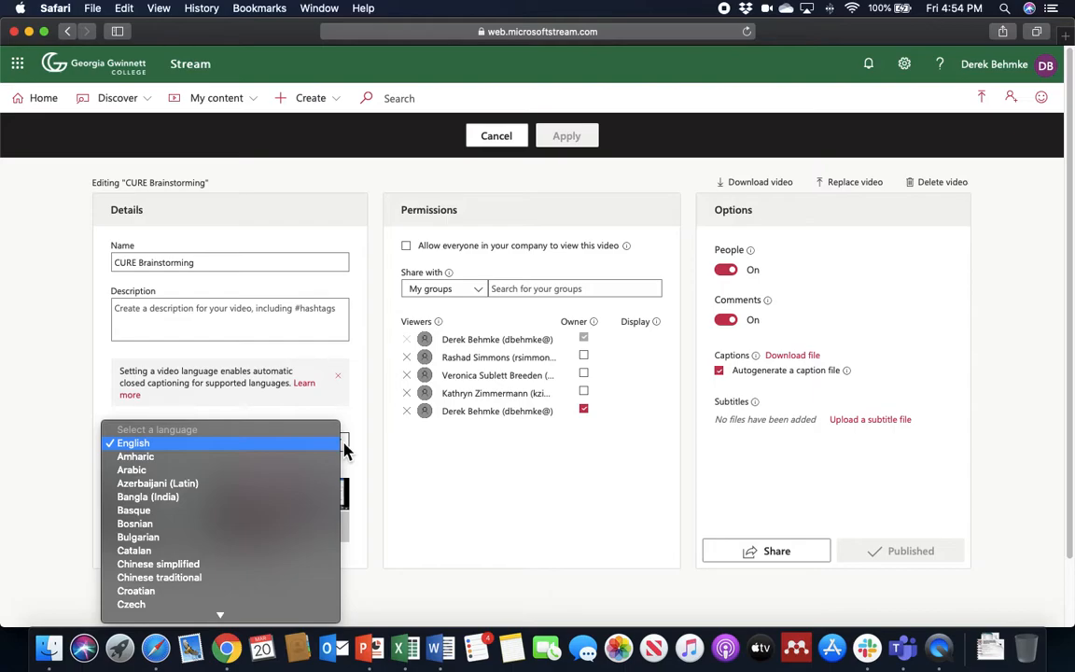
mouse_move(362, 451)
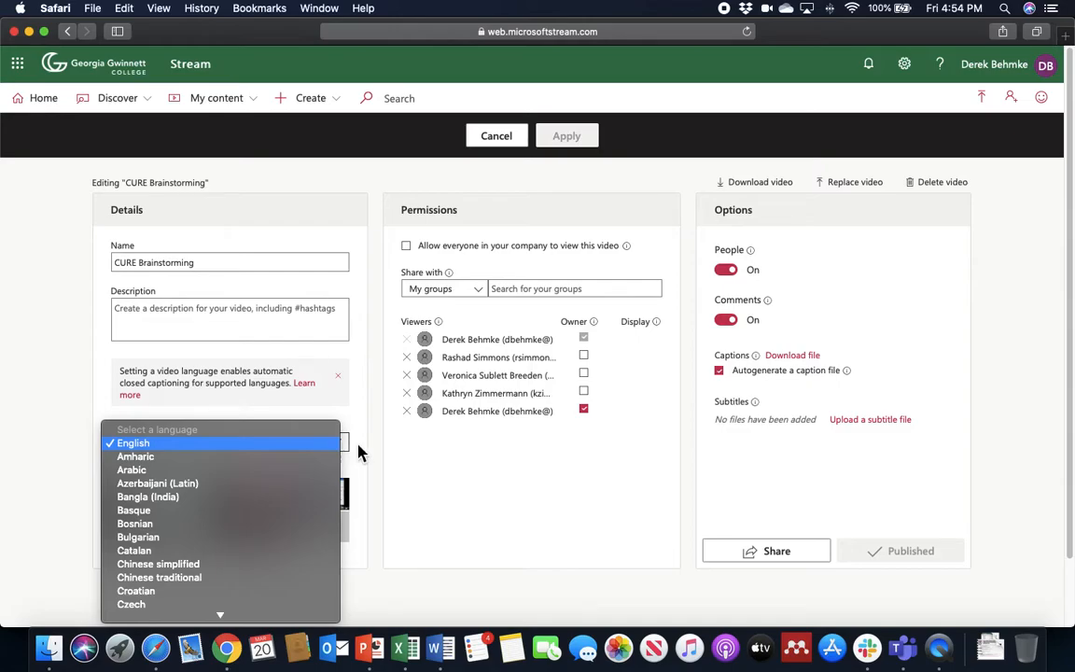
left_click(133, 442)
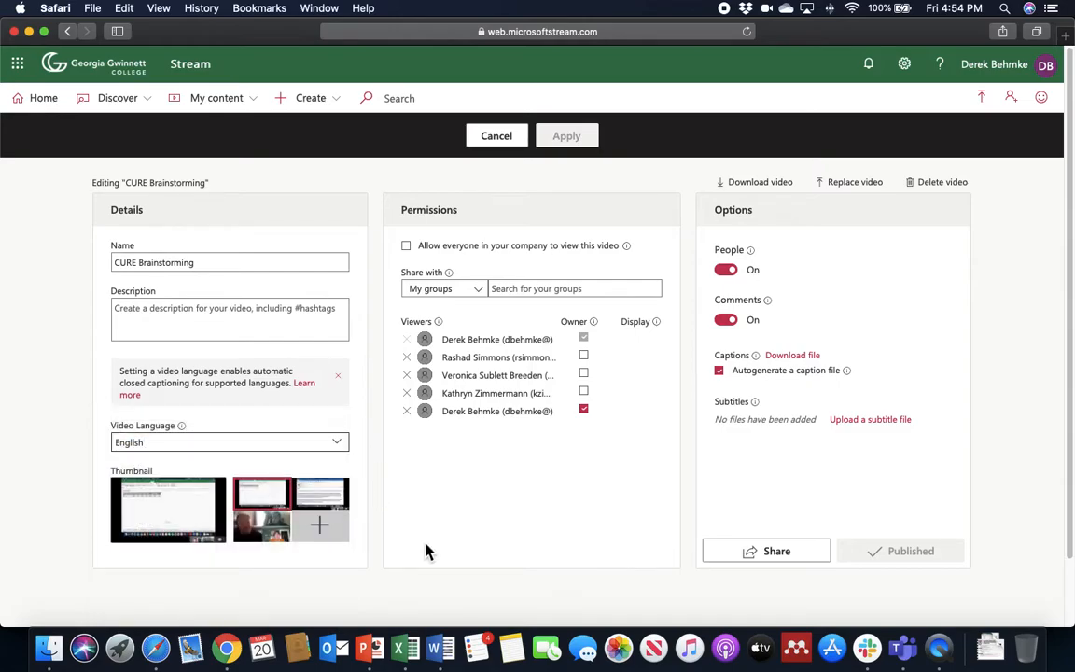
mouse_move(942, 457)
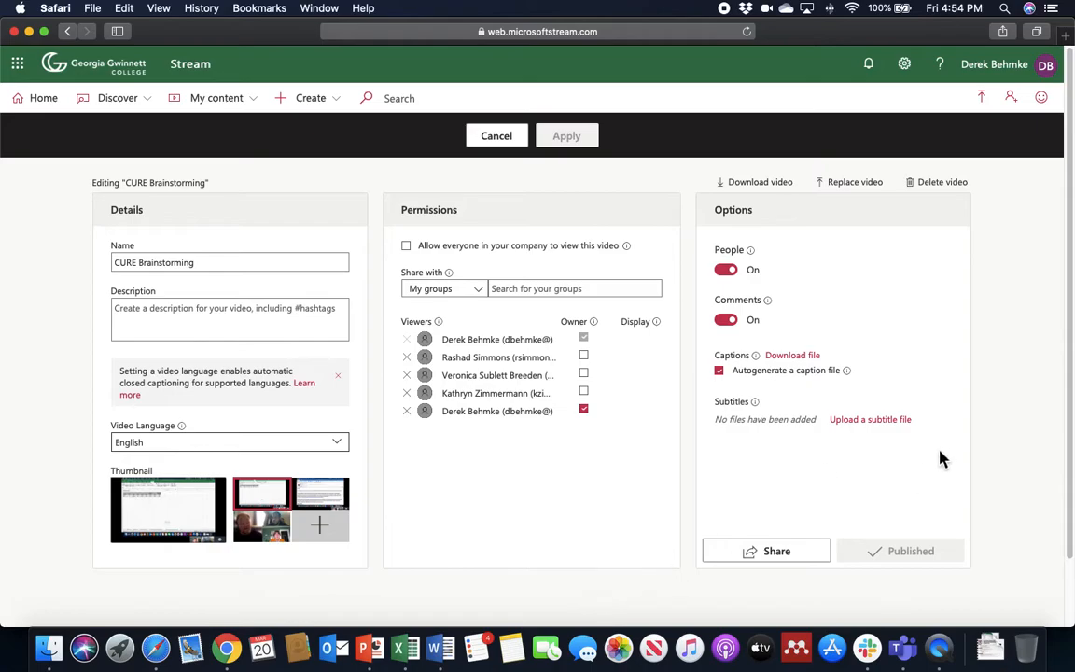
mouse_move(766, 228)
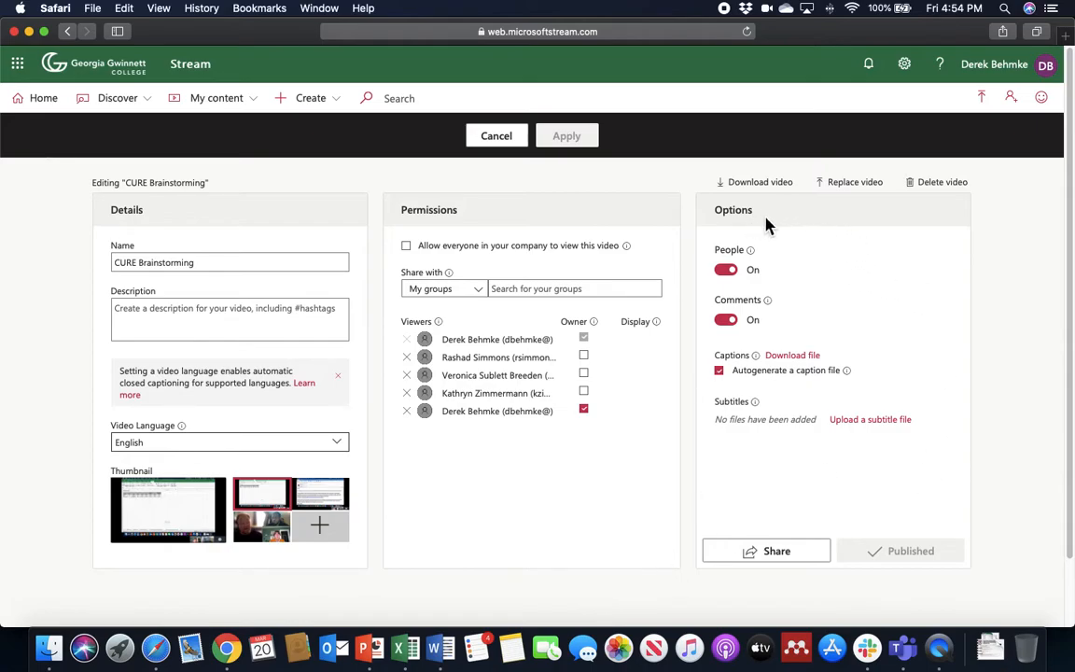
mouse_move(784, 336)
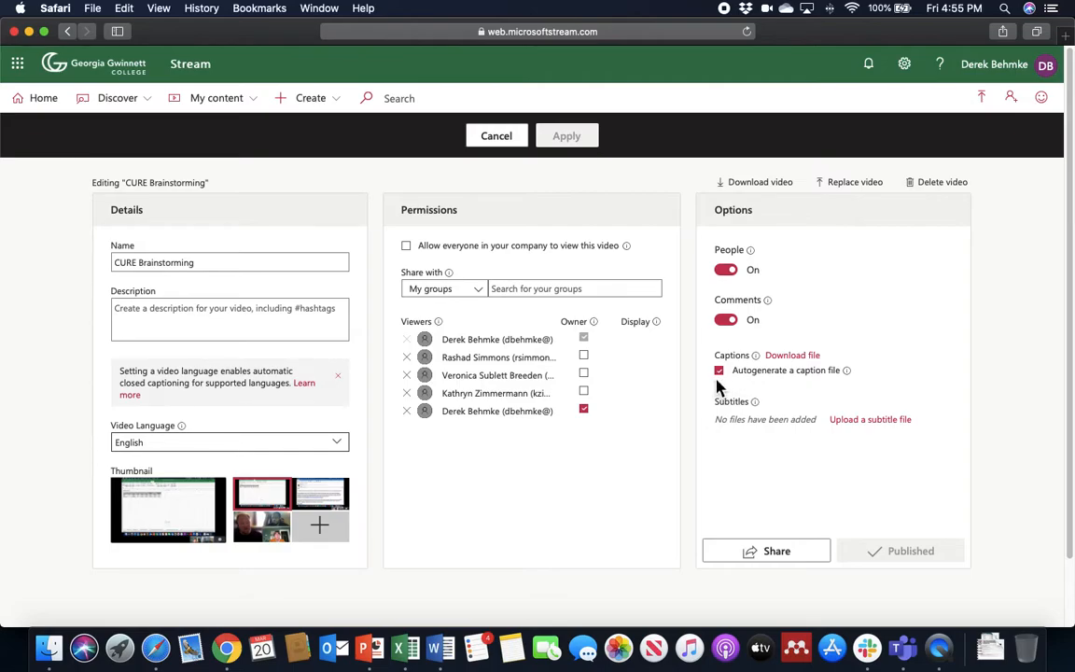
mouse_move(720, 386)
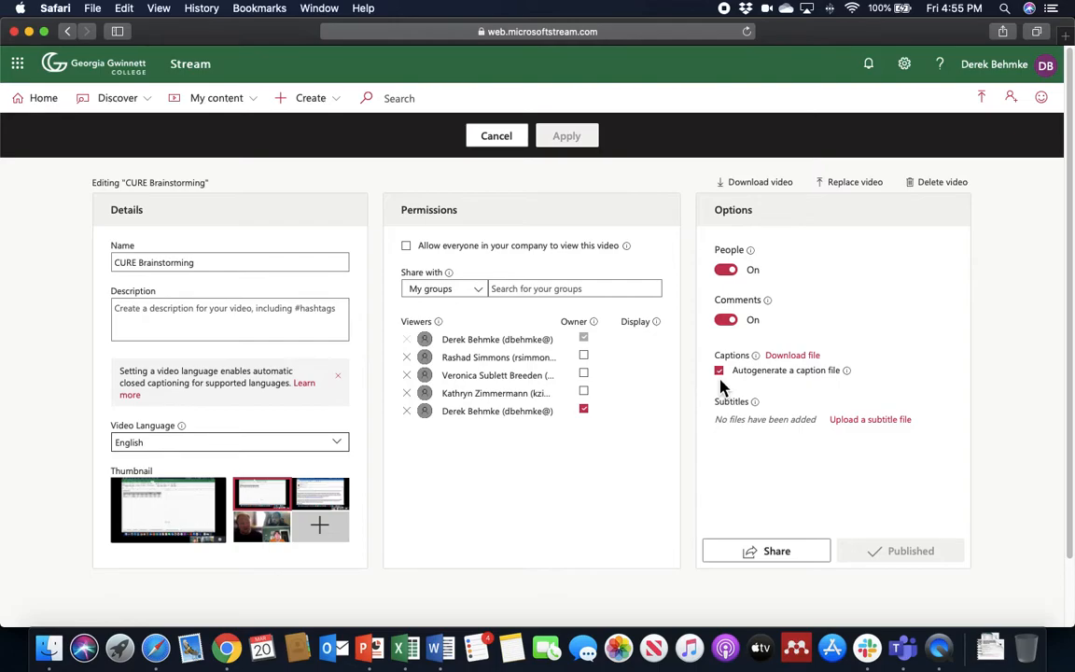
mouse_move(726, 387)
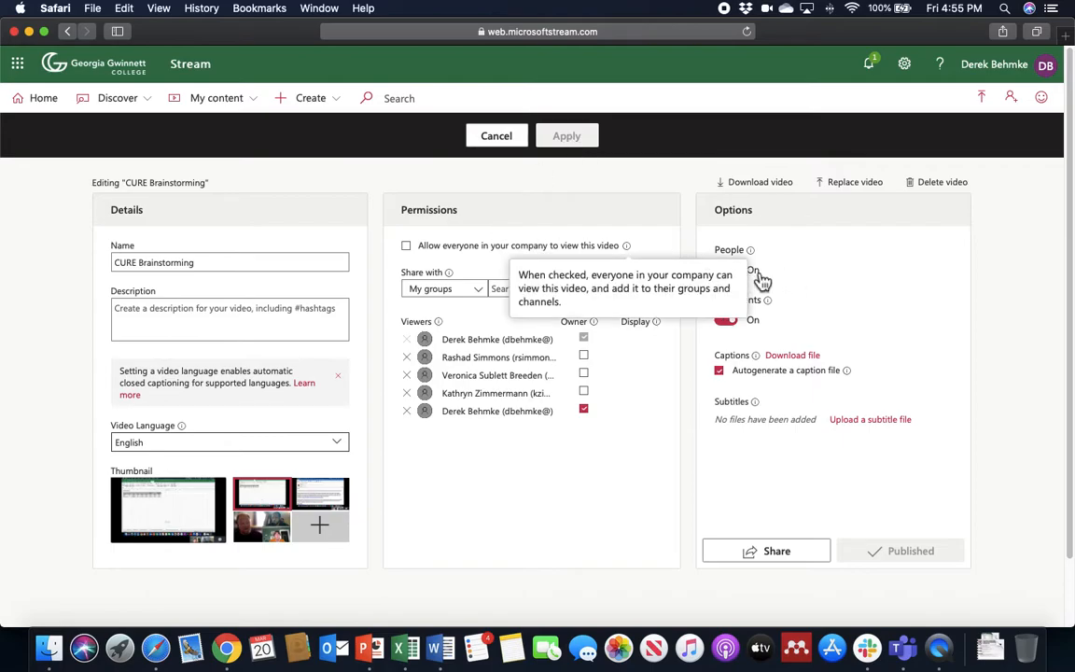
mouse_move(728, 354)
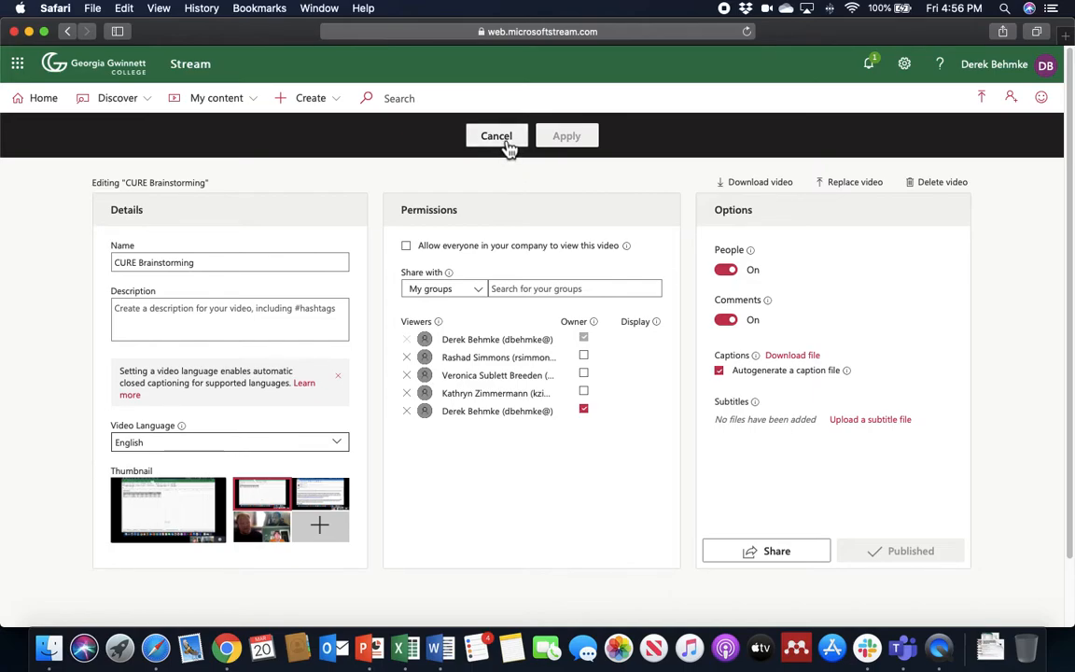
Cancel out of the details editor back to the recording's watch page.
left_click(497, 134)
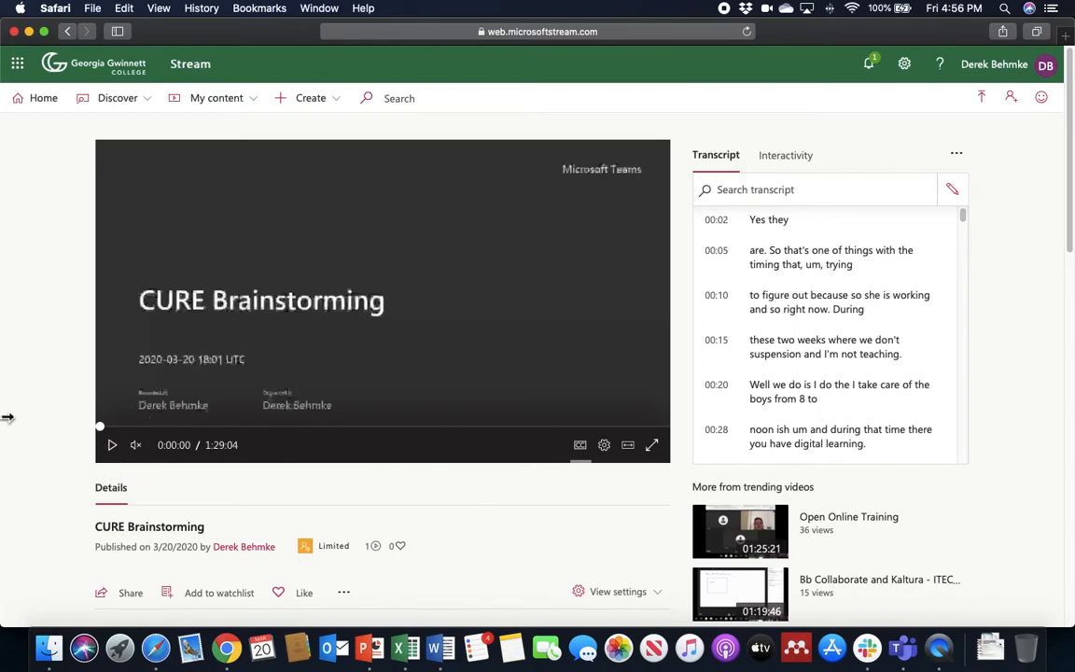
mouse_move(33, 411)
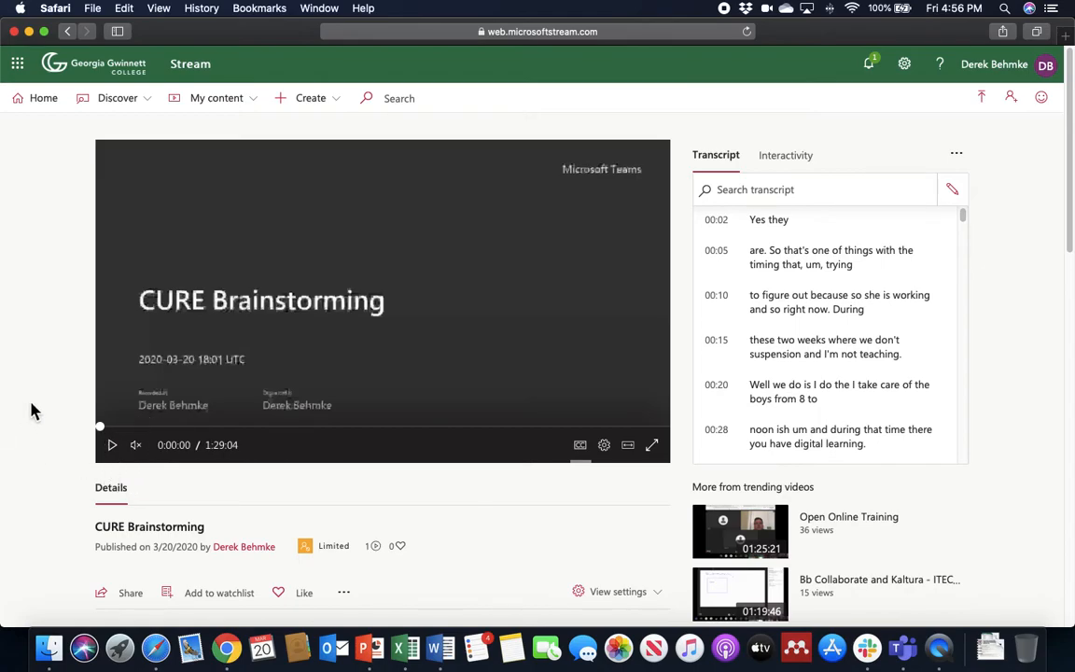
mouse_move(774, 275)
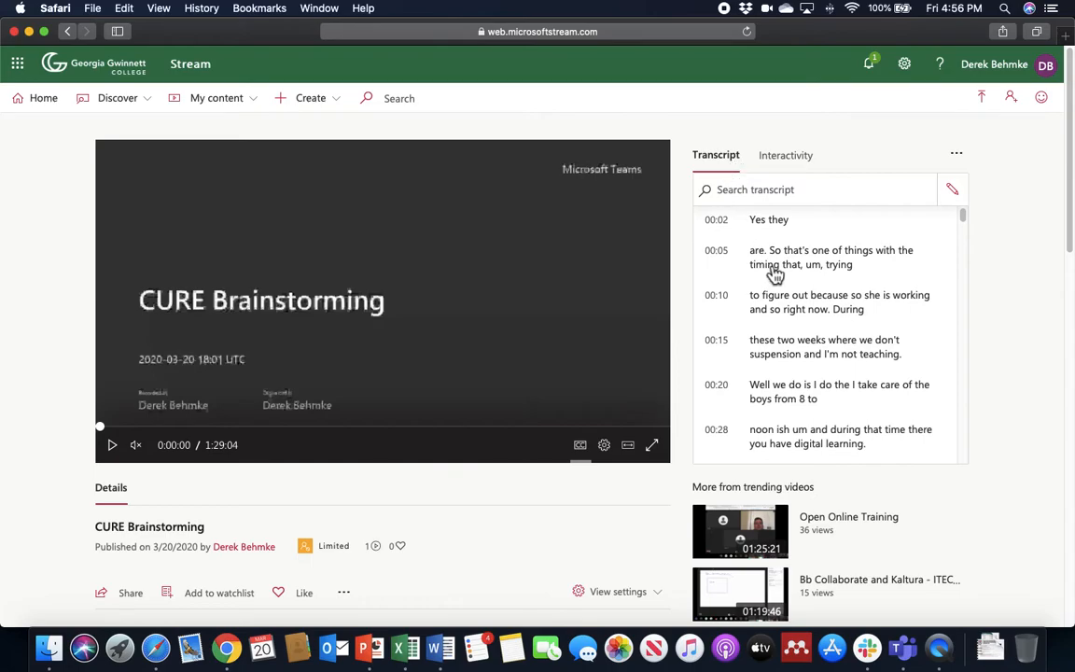
mouse_move(788, 280)
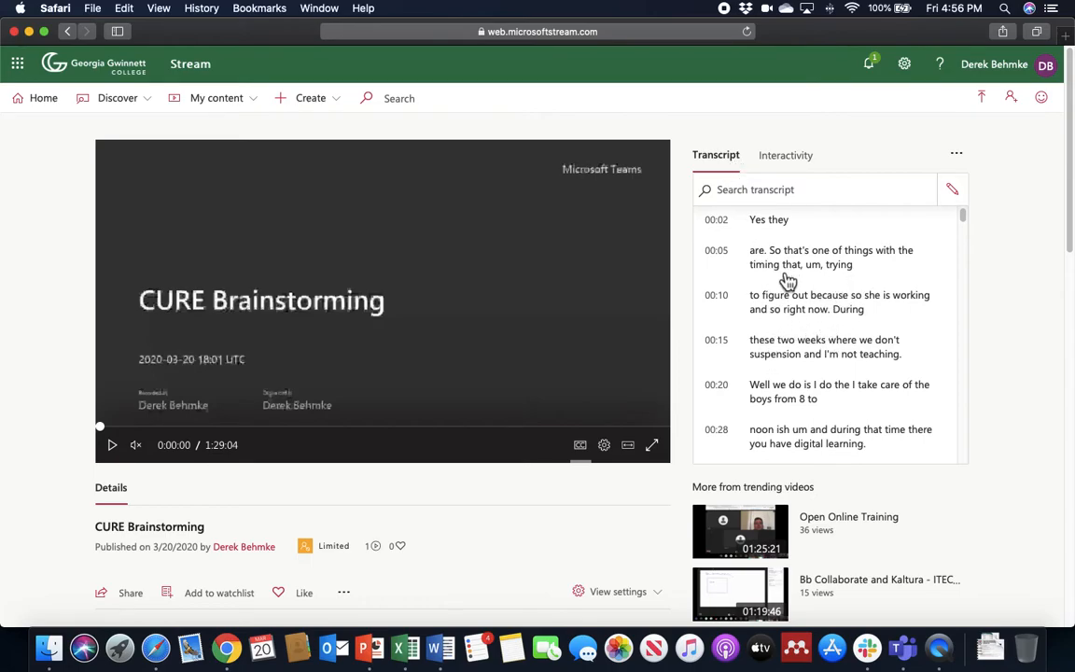
mouse_move(765, 295)
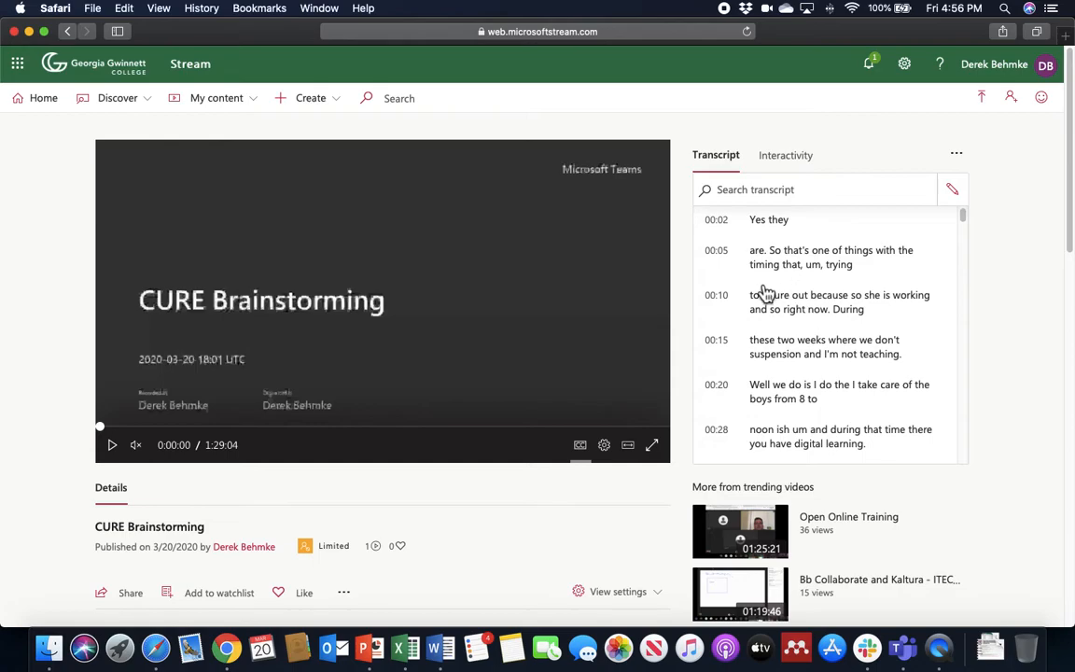
mouse_move(869, 258)
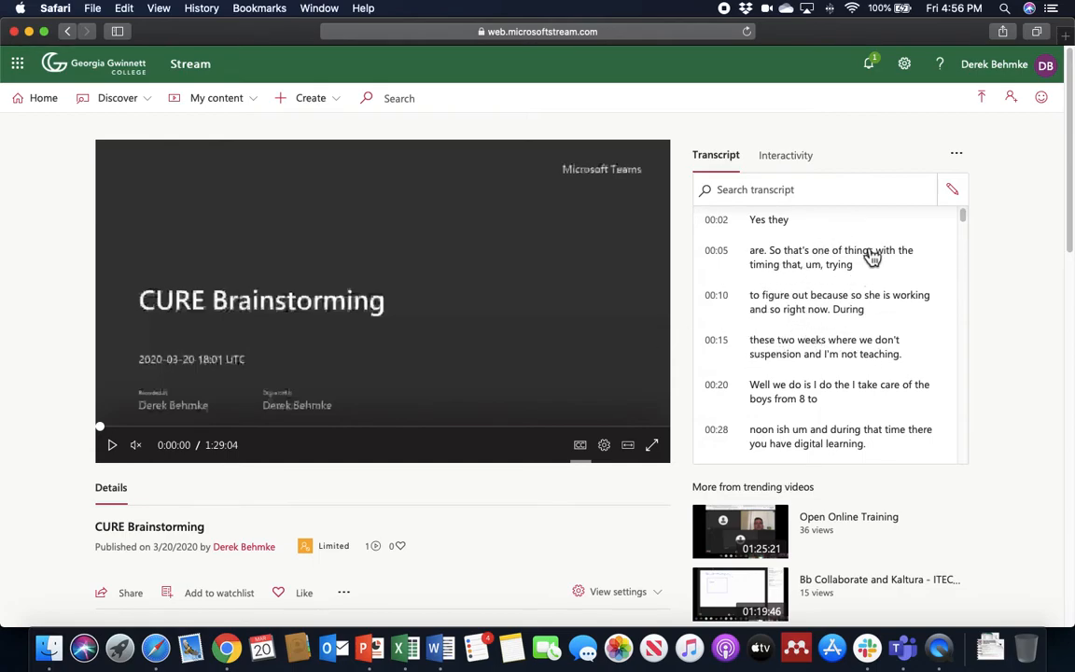
scroll("down", 3)
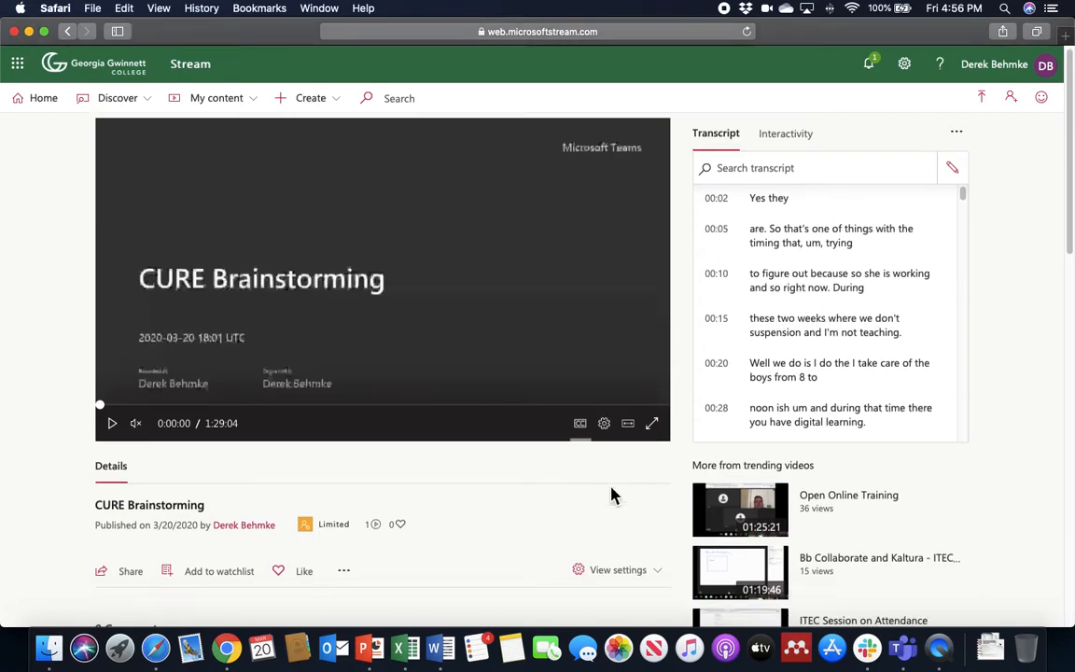
scroll("down", 3)
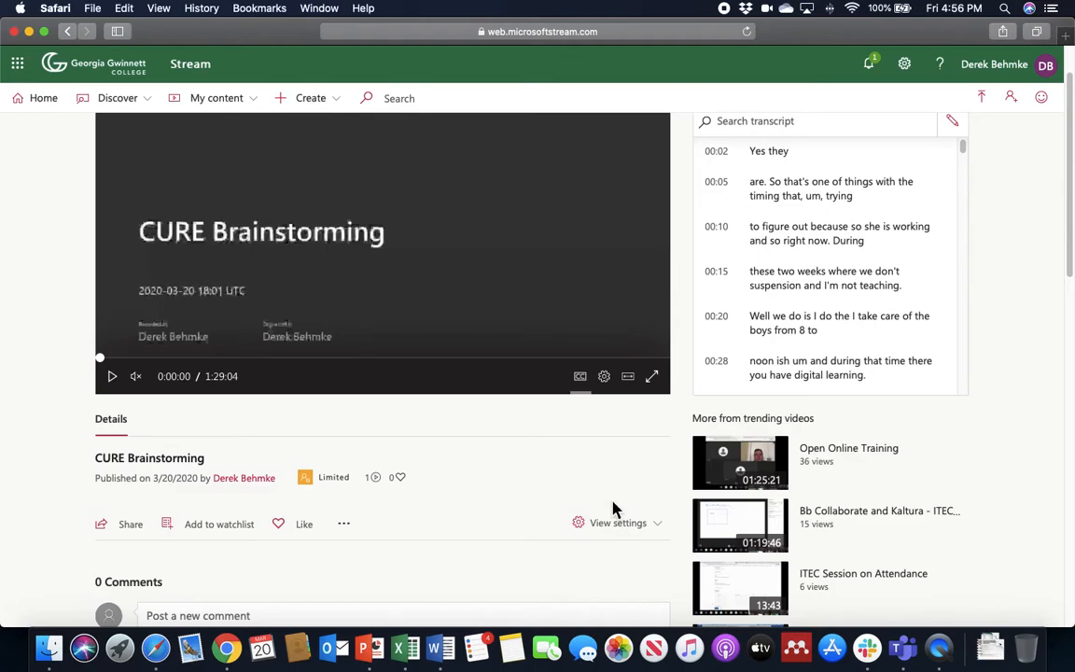
mouse_move(617, 522)
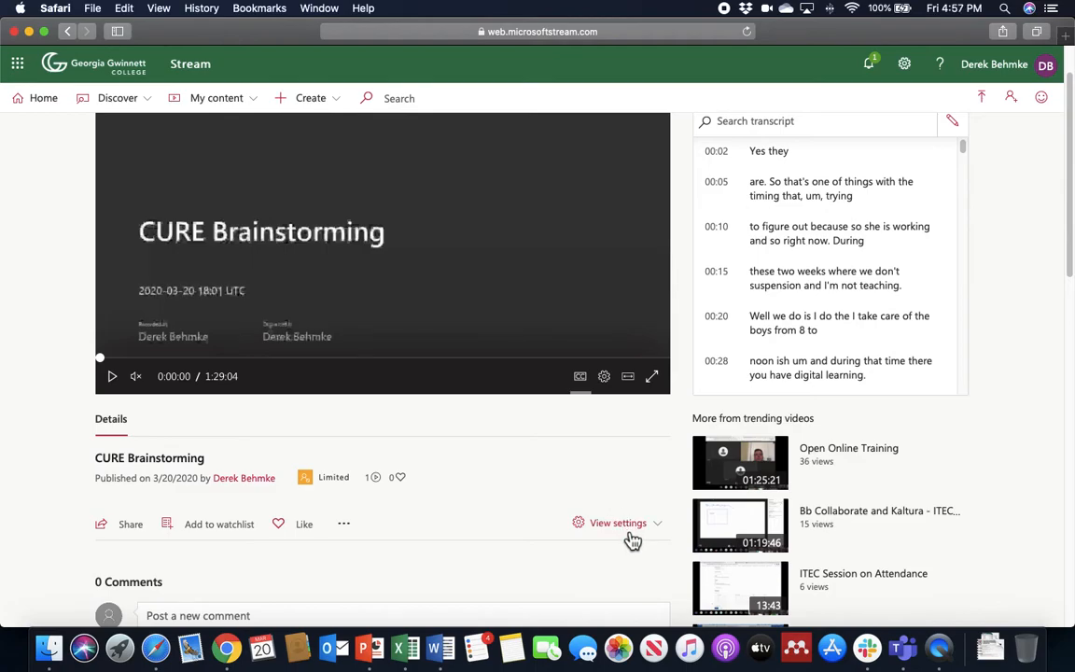
left_click(618, 522)
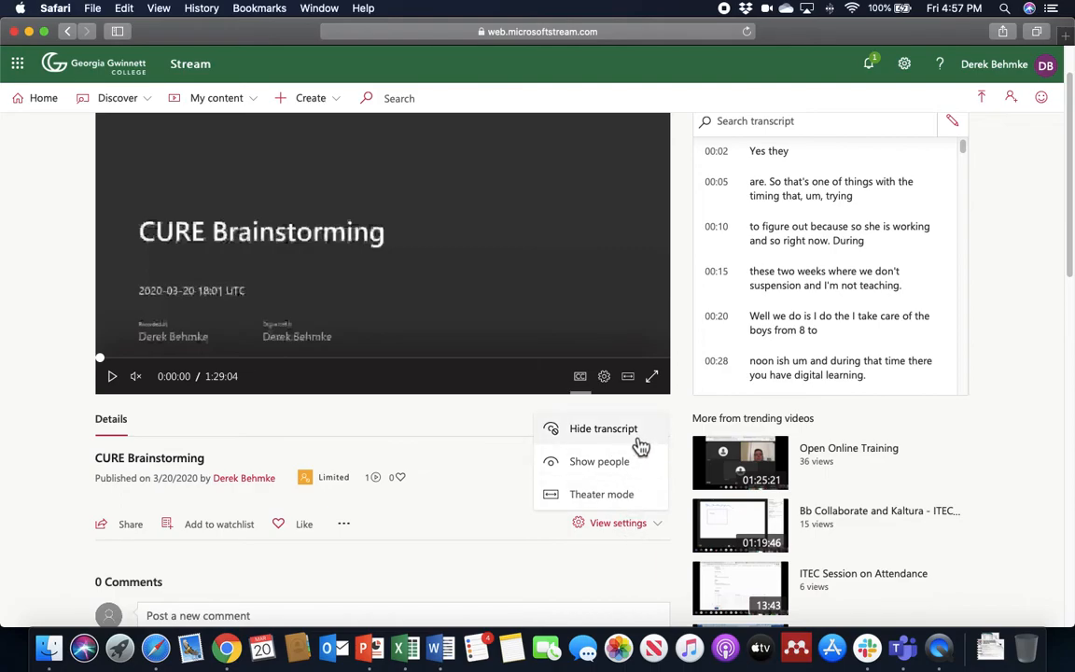
mouse_move(564, 492)
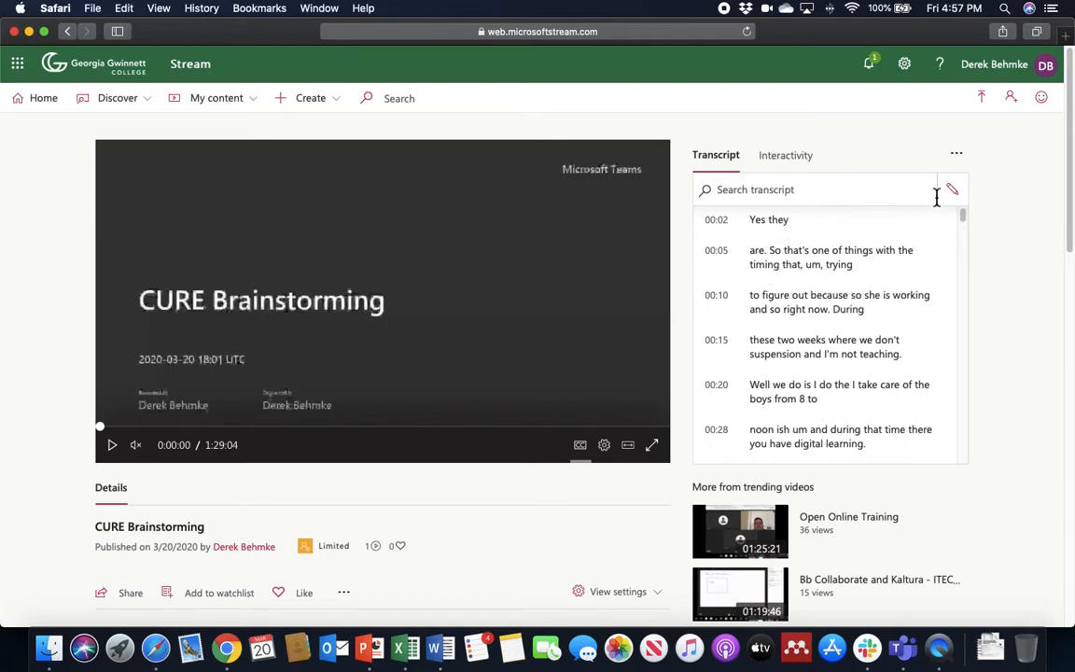
mouse_move(952, 191)
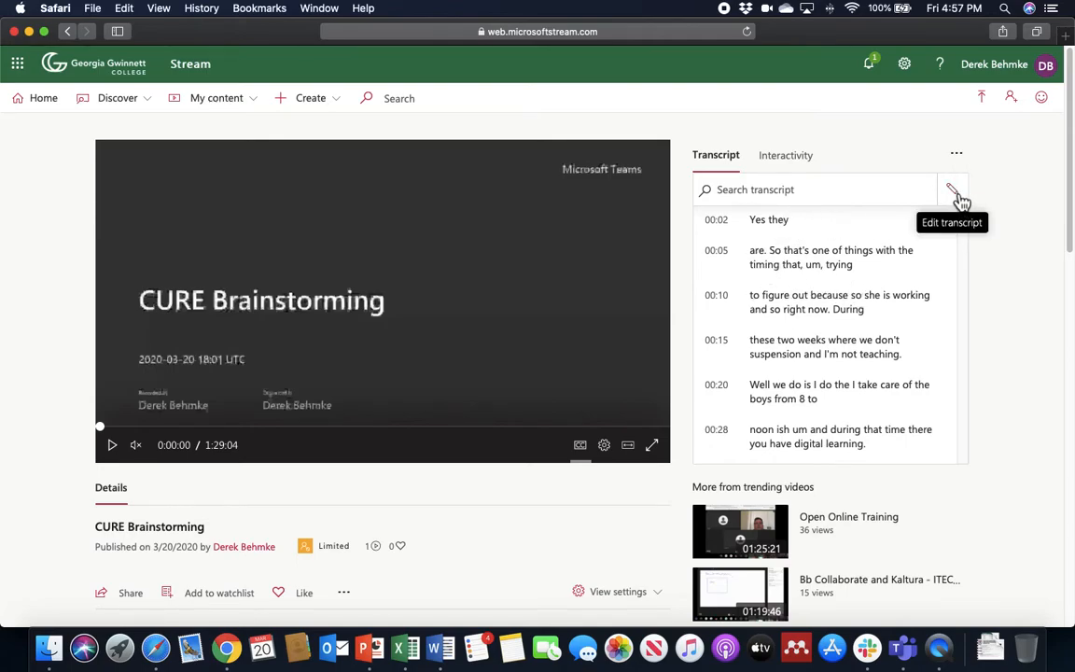
left_click(955, 153)
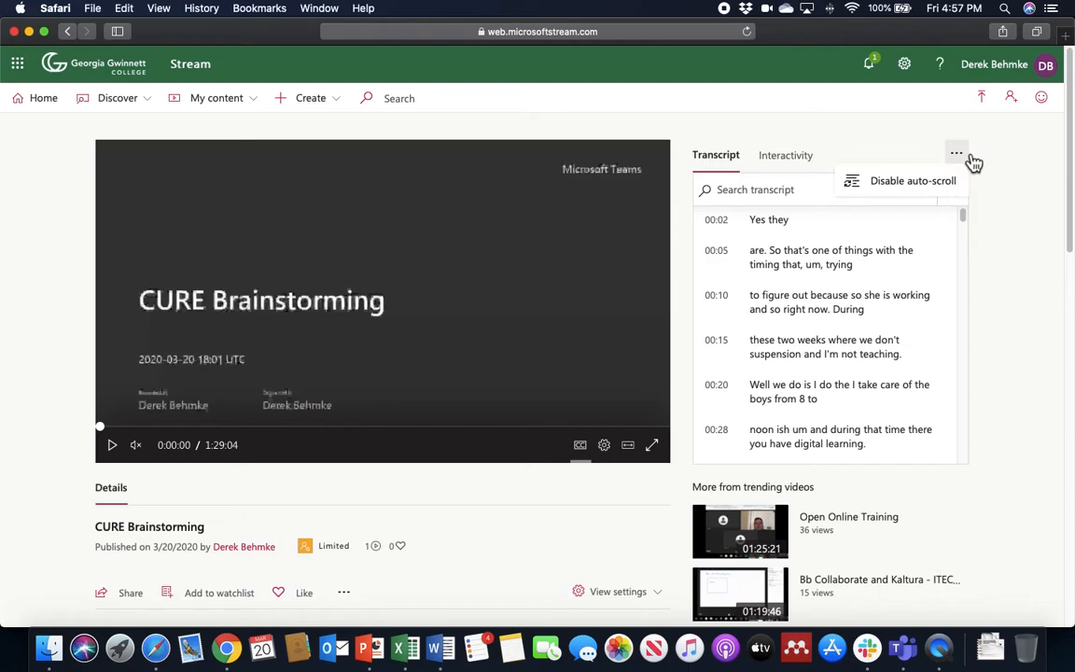
mouse_move(1033, 159)
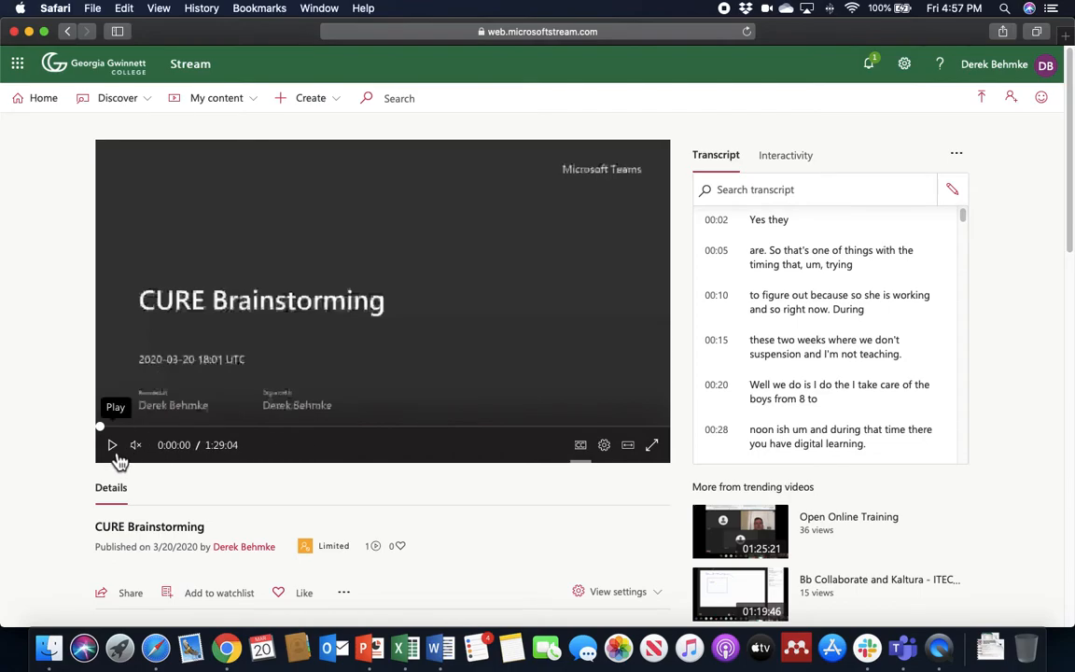
Play the recording with CC captions shown over the video, then pause at 0:25.
left_click(112, 444)
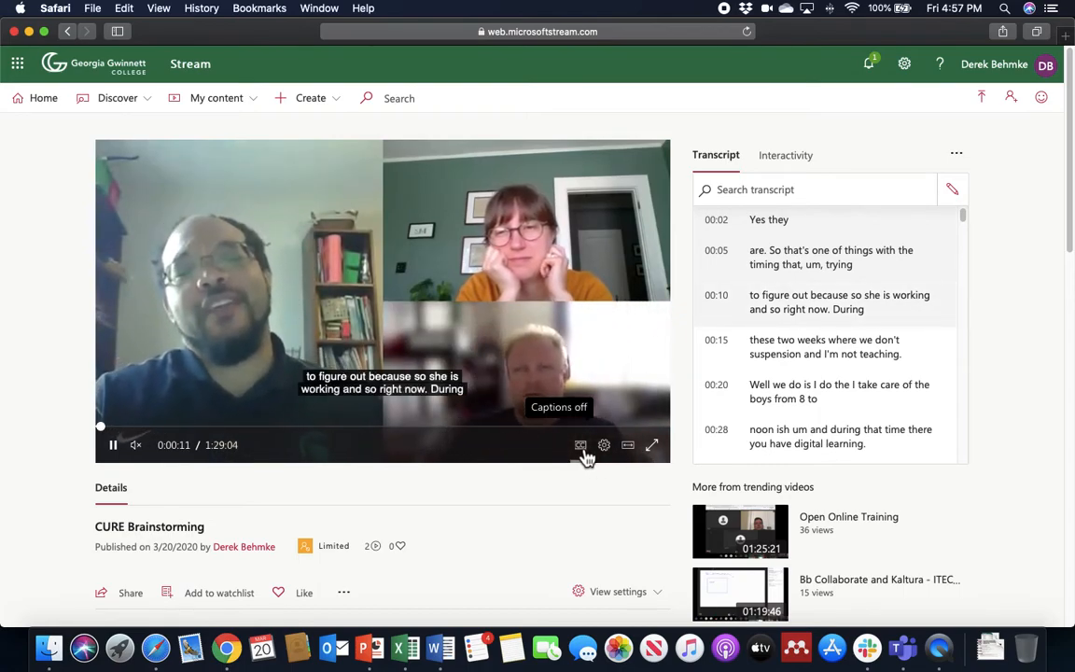
left_click(581, 444)
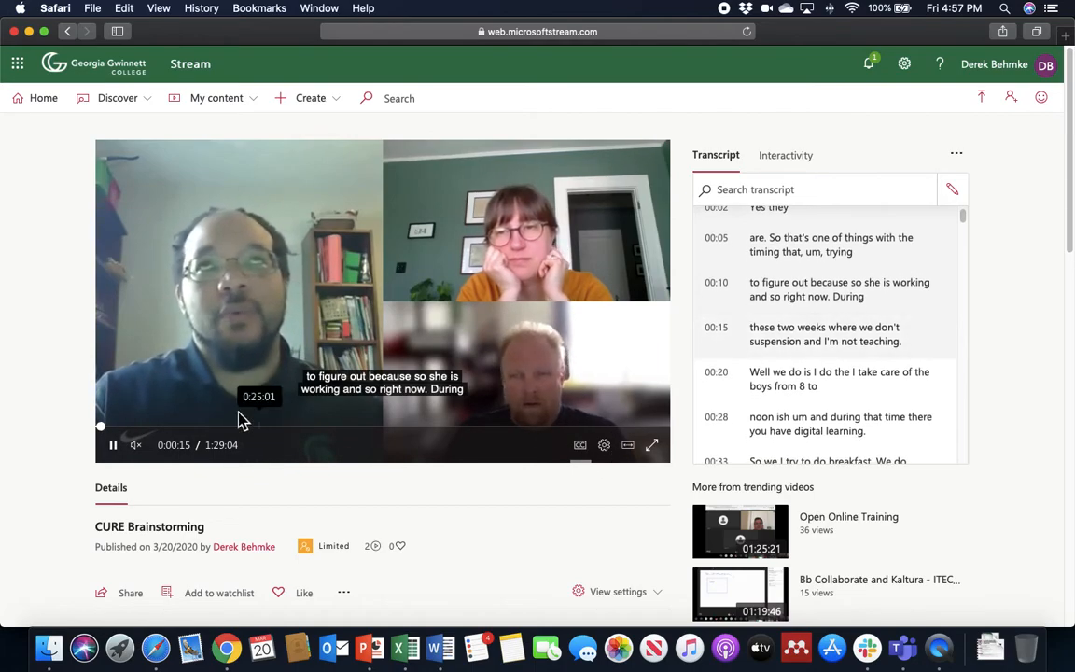
left_click(101, 425)
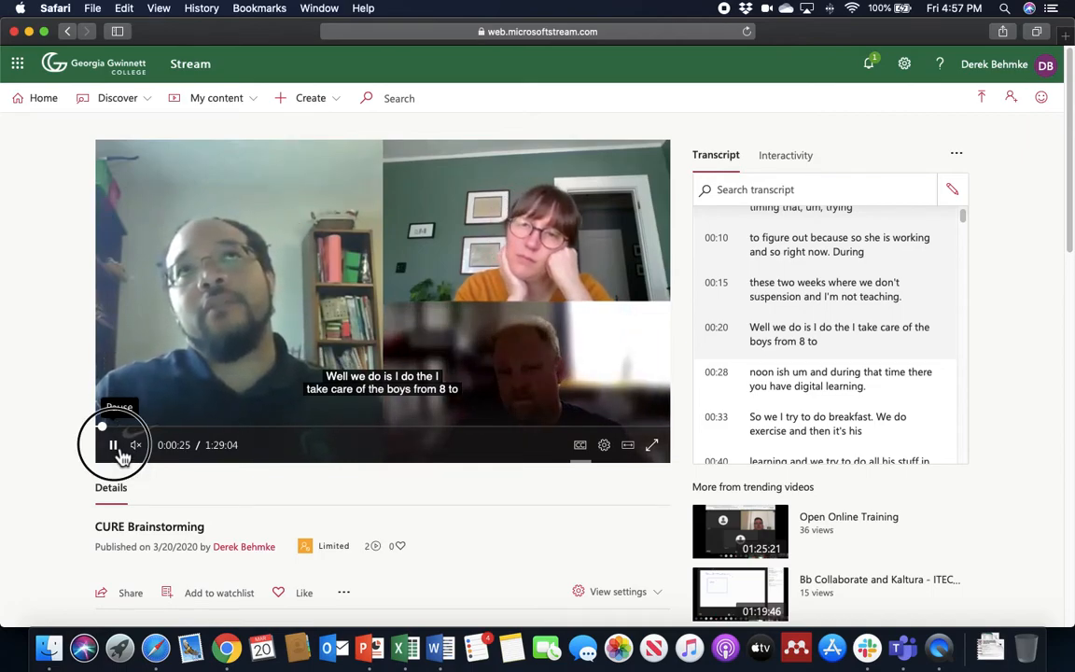
left_click(112, 444)
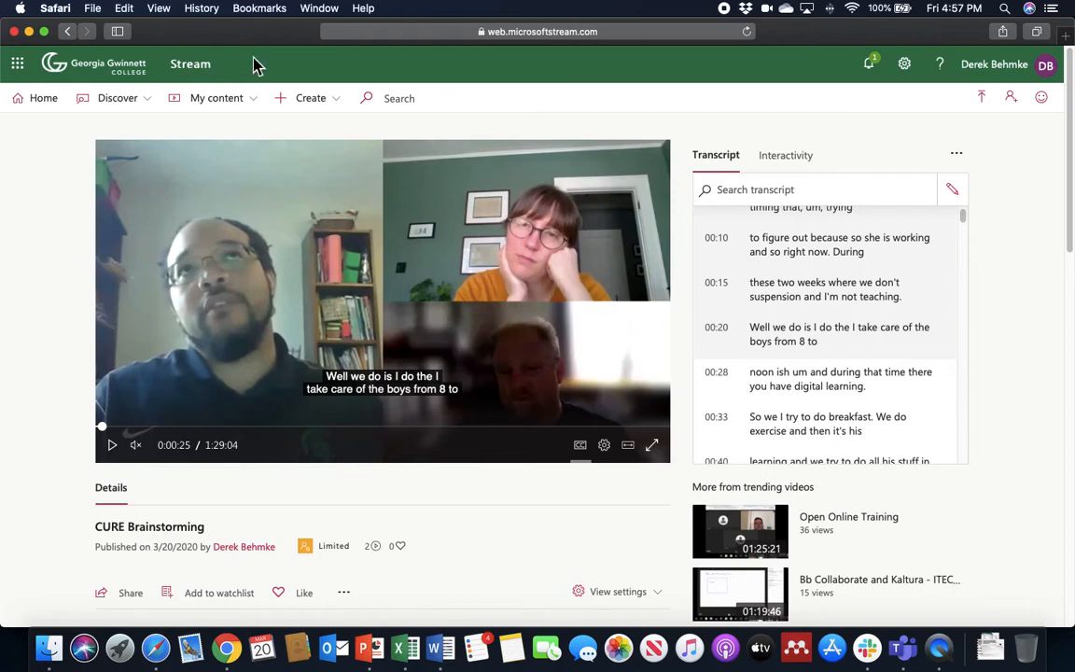
mouse_move(406, 250)
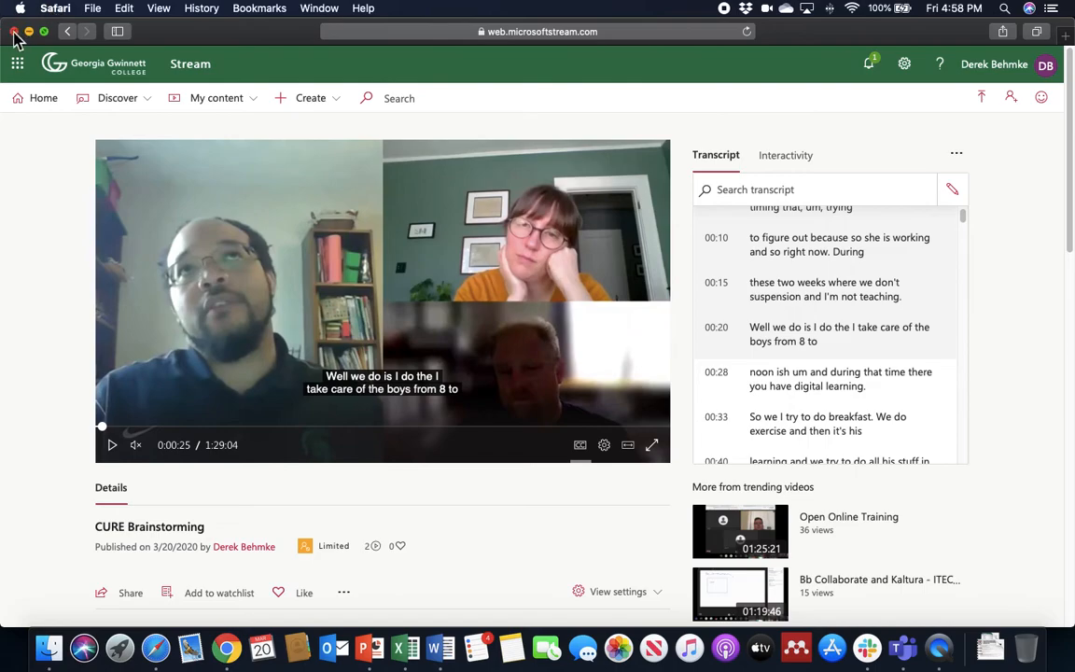
mouse_move(340, 261)
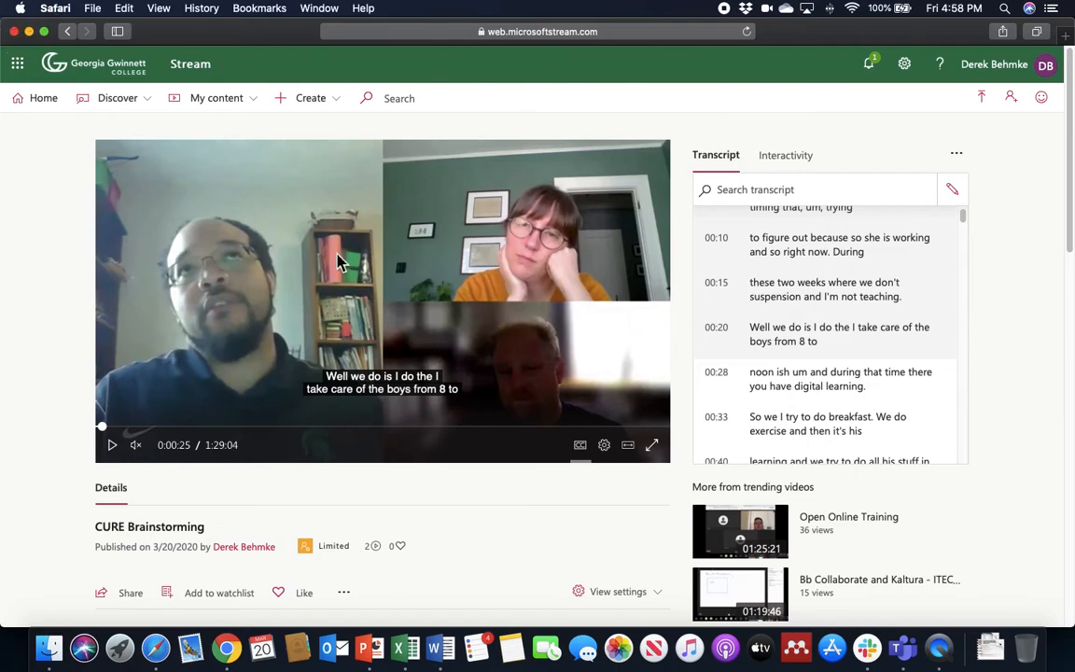
Switch to Teams and play the recording in its built-in viewer with captions on.
left_click(903, 645)
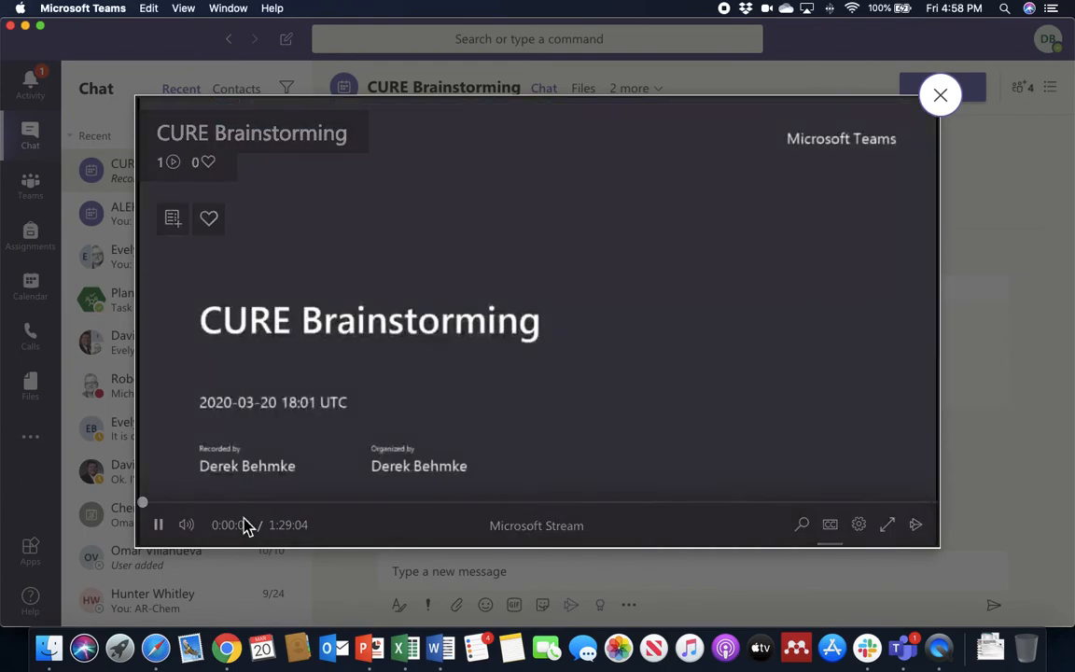
left_click(157, 524)
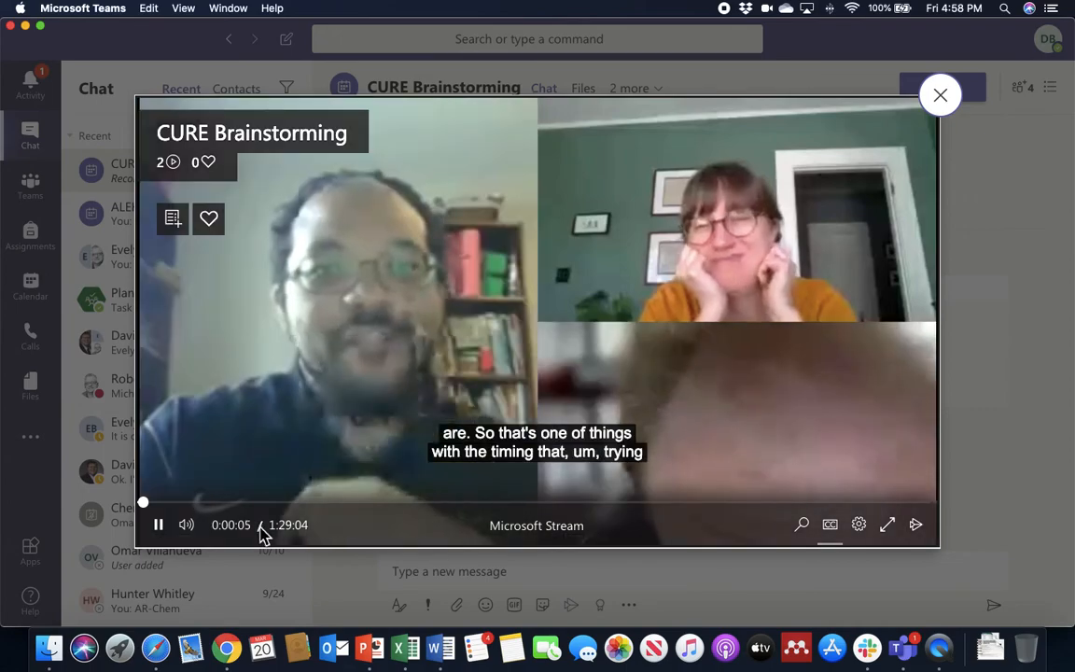
mouse_move(159, 525)
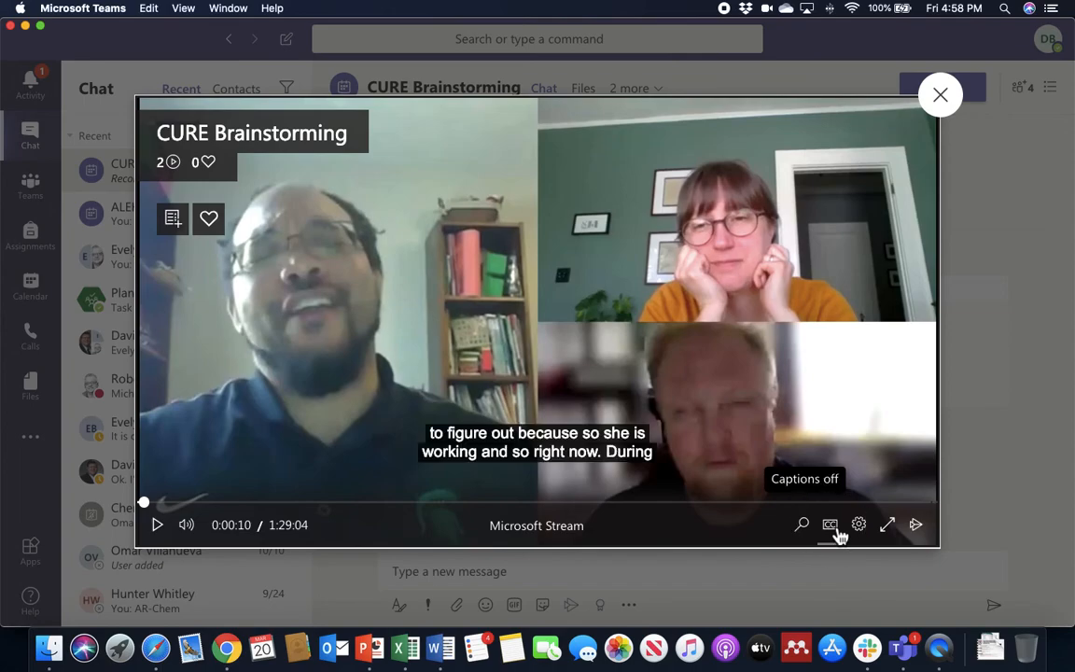
mouse_move(858, 327)
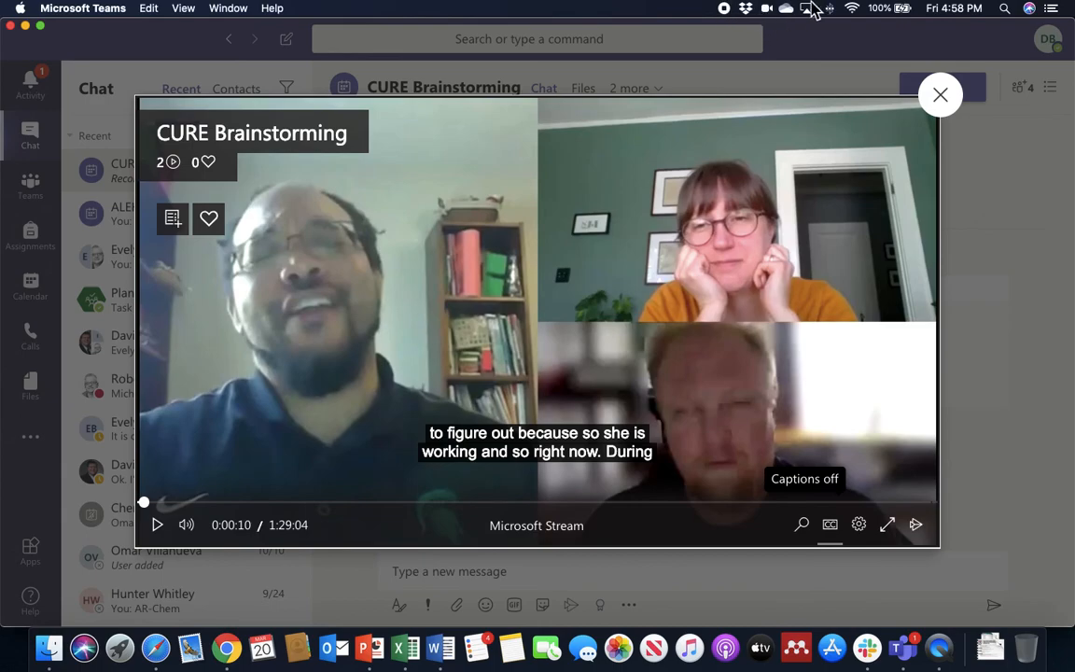
mouse_move(728, 21)
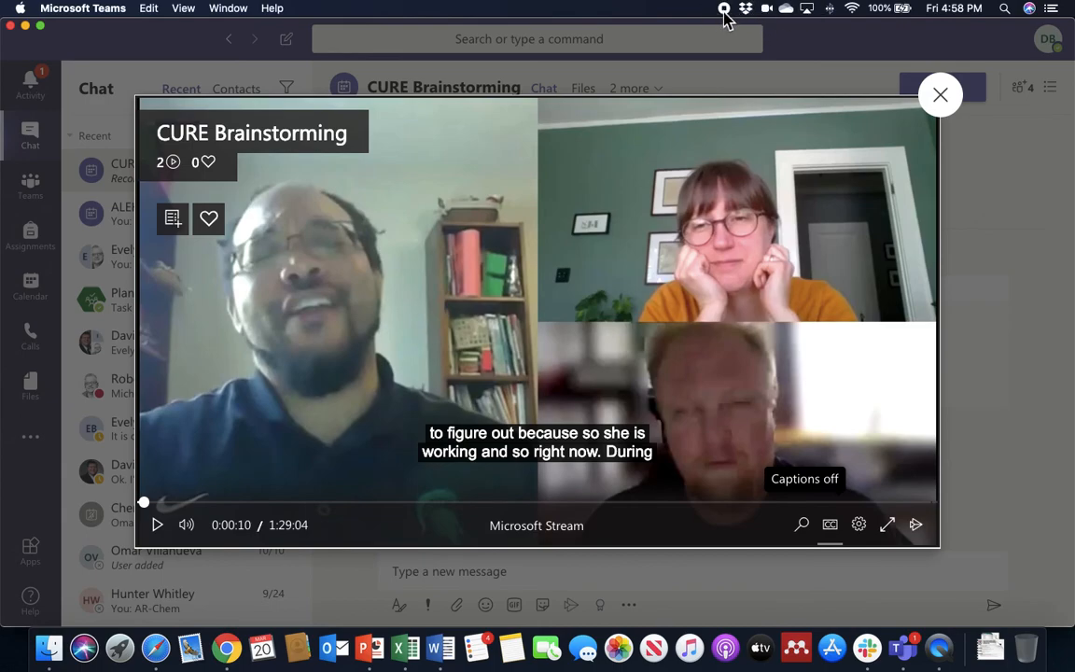